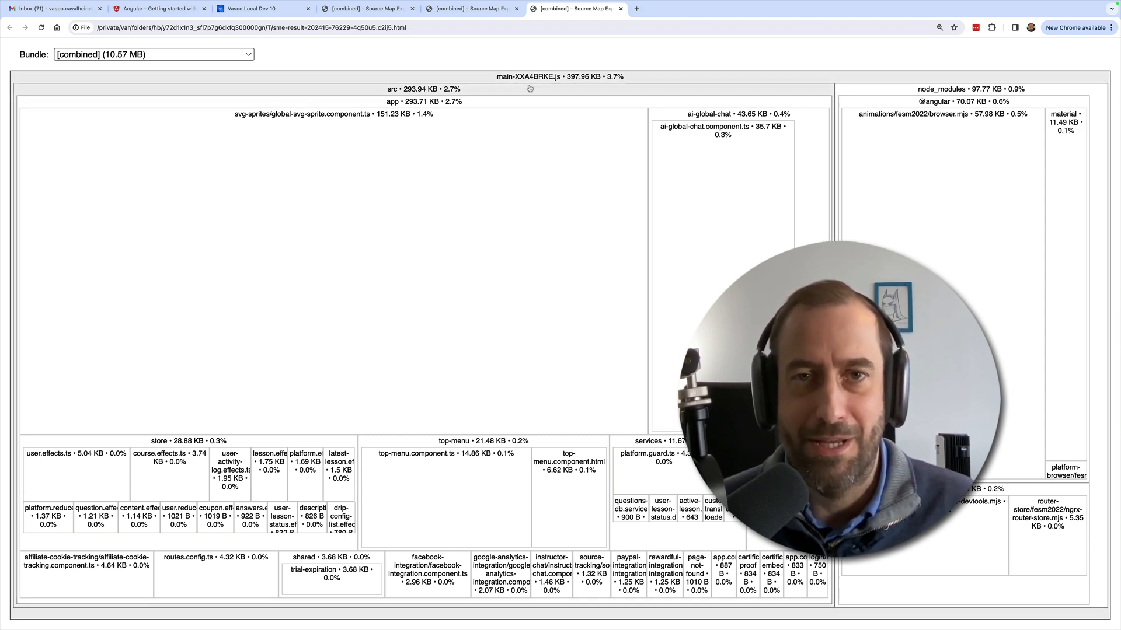
mouse_move(529, 88)
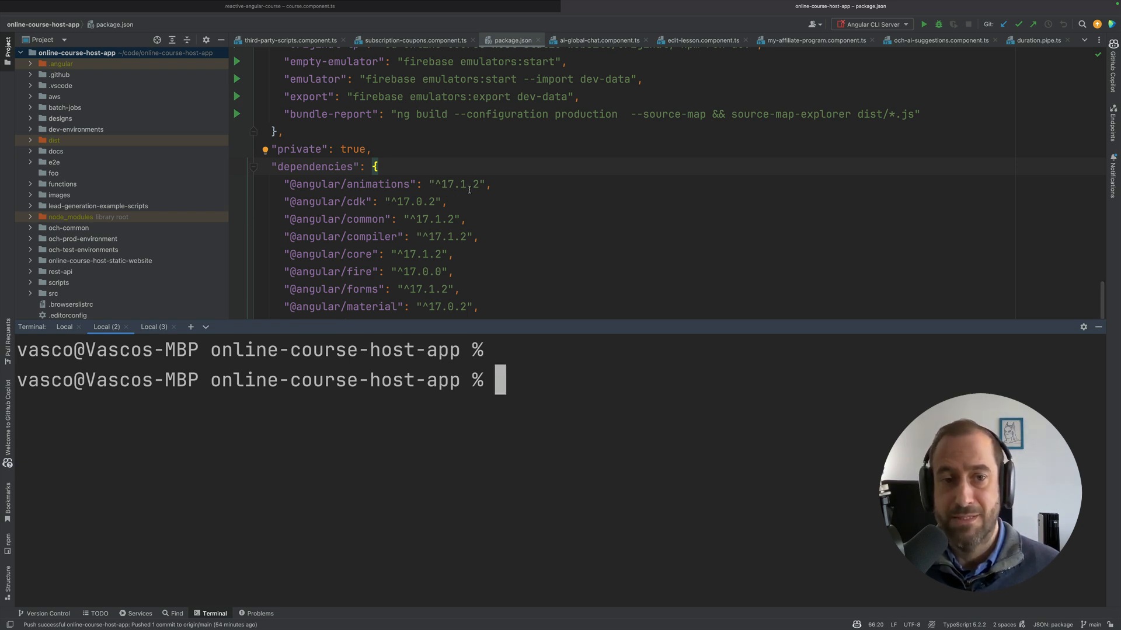
Note Angular 17.1.2 in package.json, then run npm run bundle-report in the terminal.
double_click(460, 183)
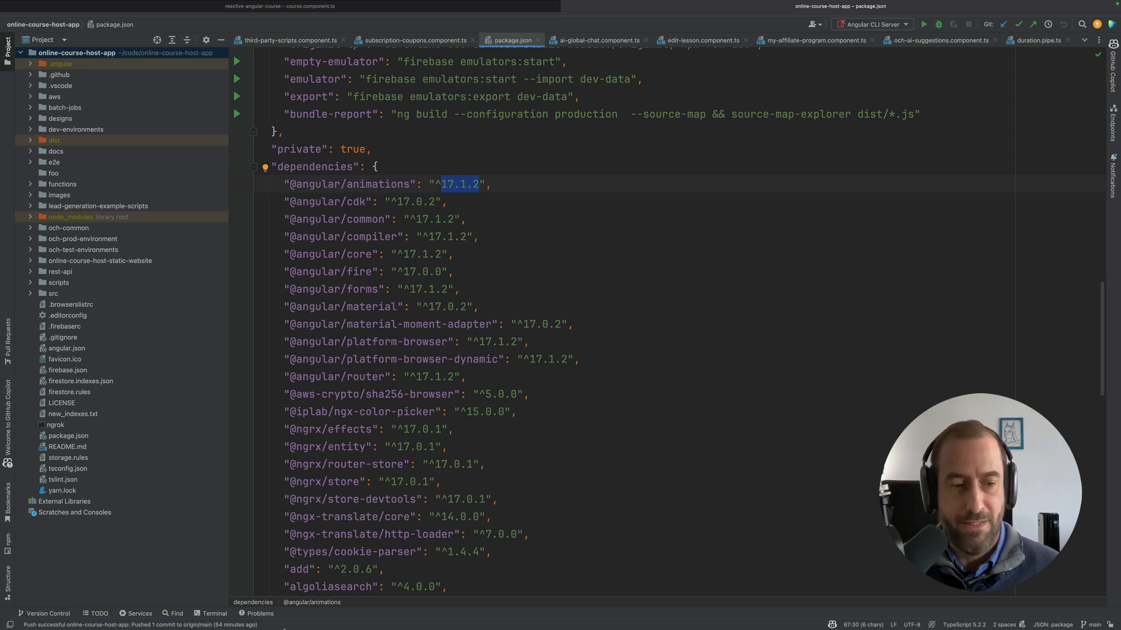
click(214, 613)
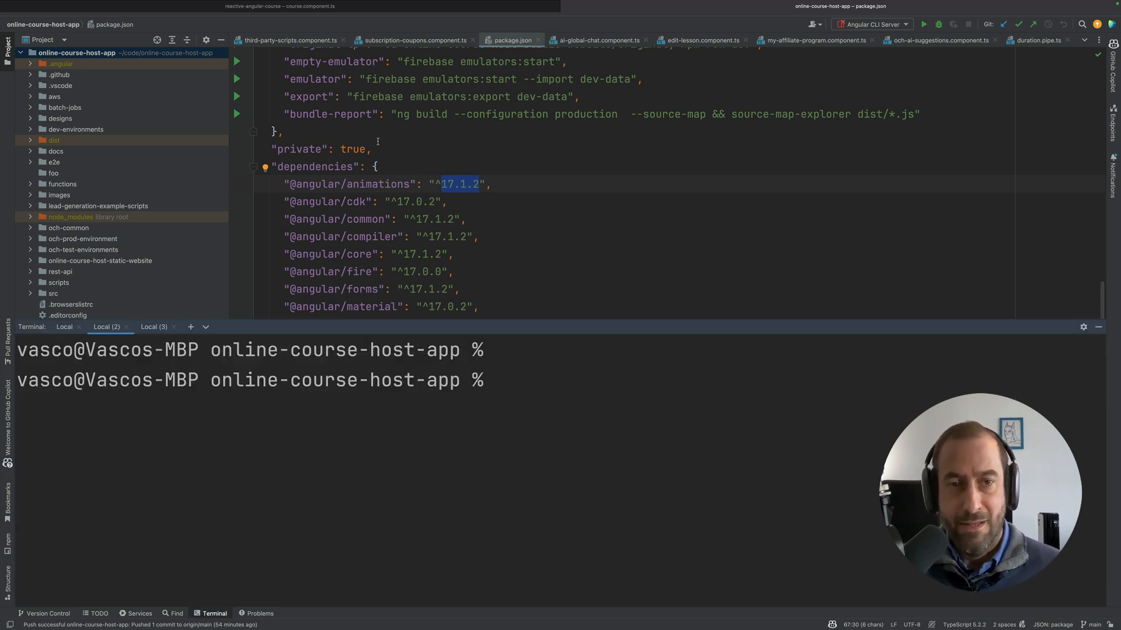
text(npm run bundl)
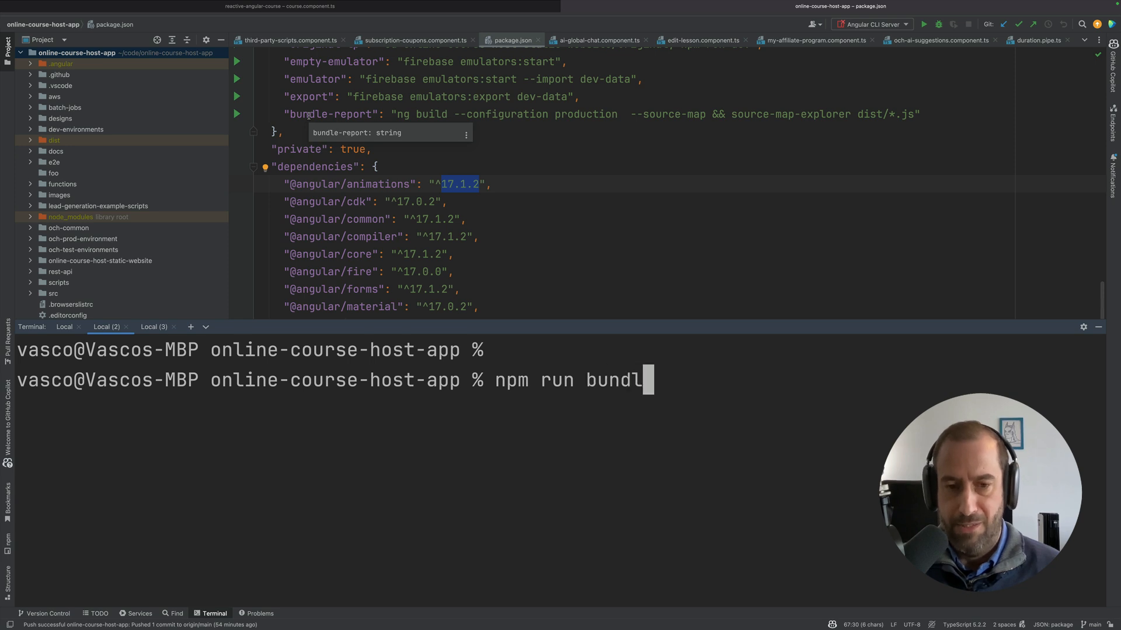
text(e-r)
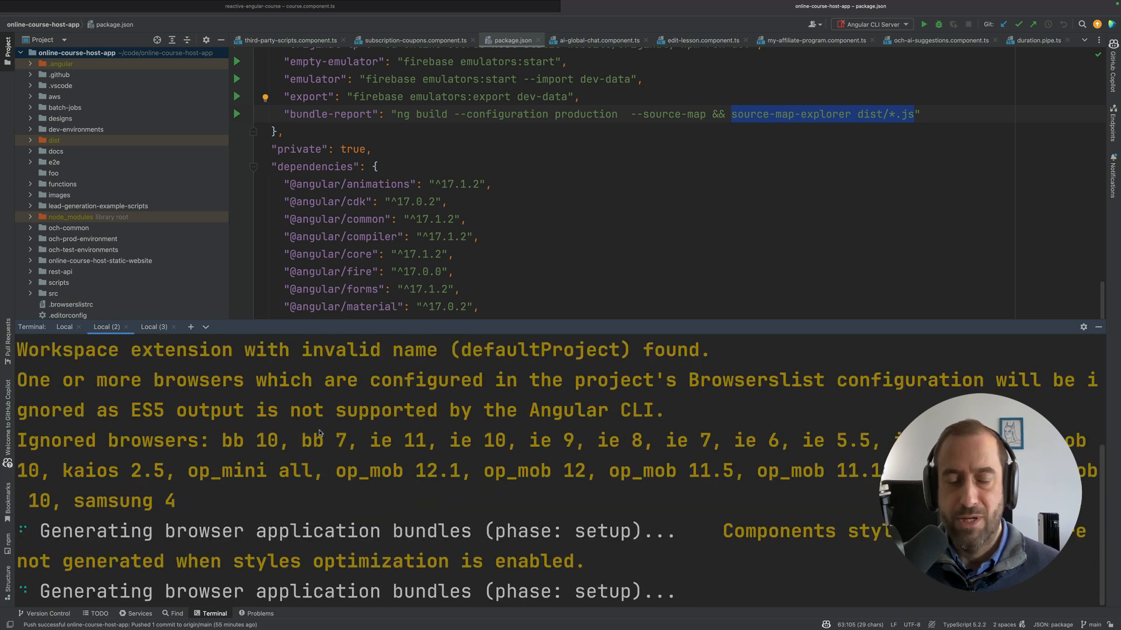
scroll(down, 3)
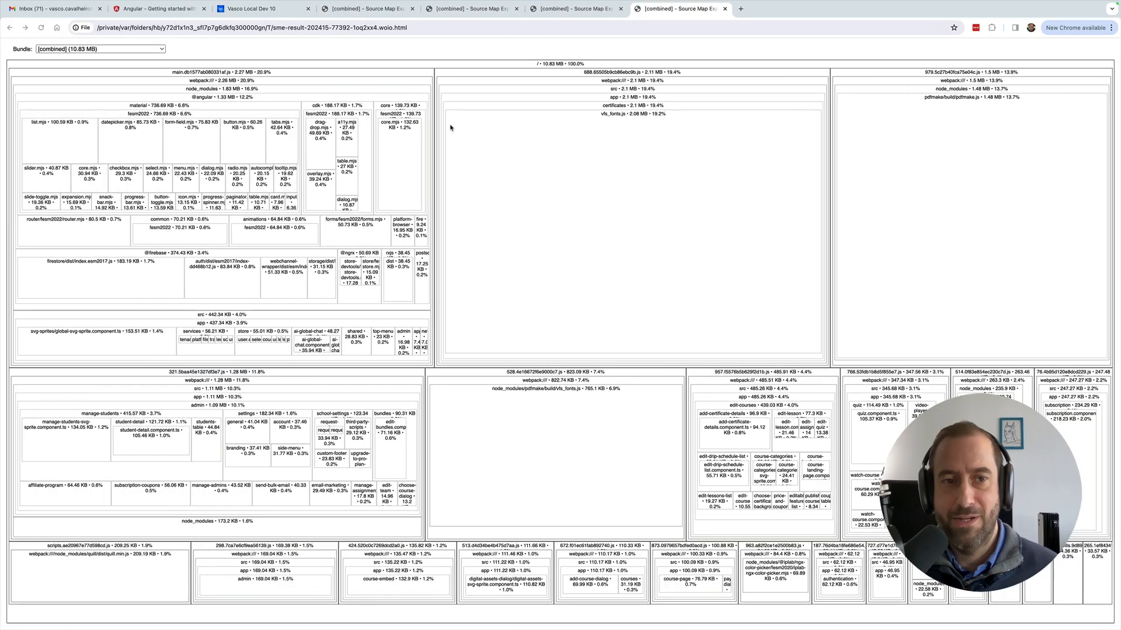
Keep the [combined] bundle view and zoom the treemap into main.db1577ab080331af.js.
click(98, 49)
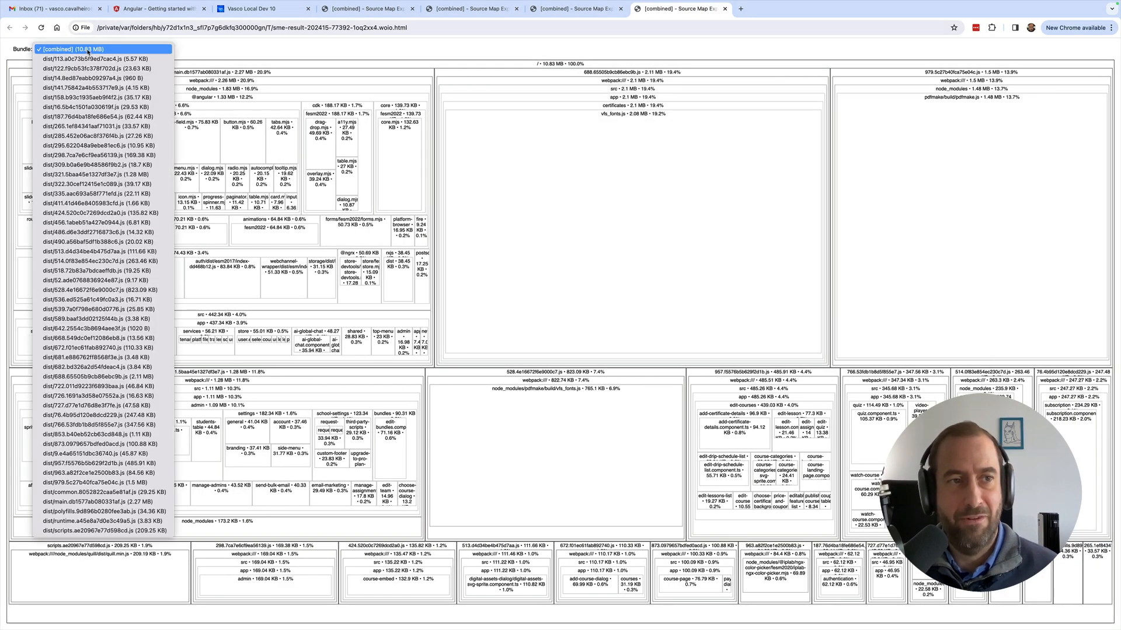
click(68, 49)
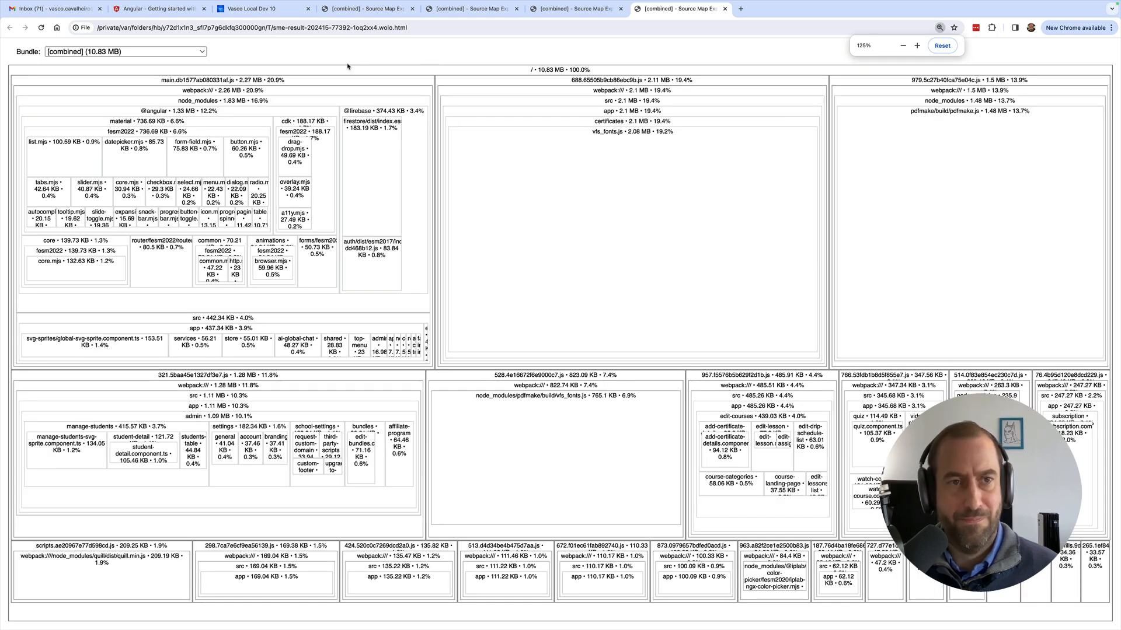
click(918, 46)
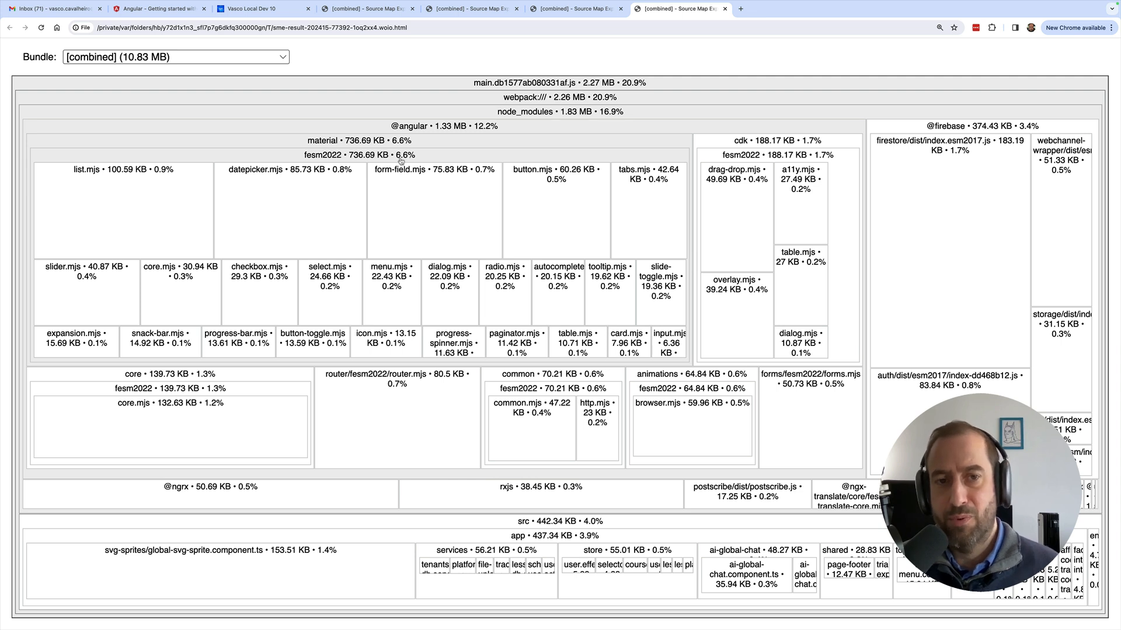
mouse_move(401, 161)
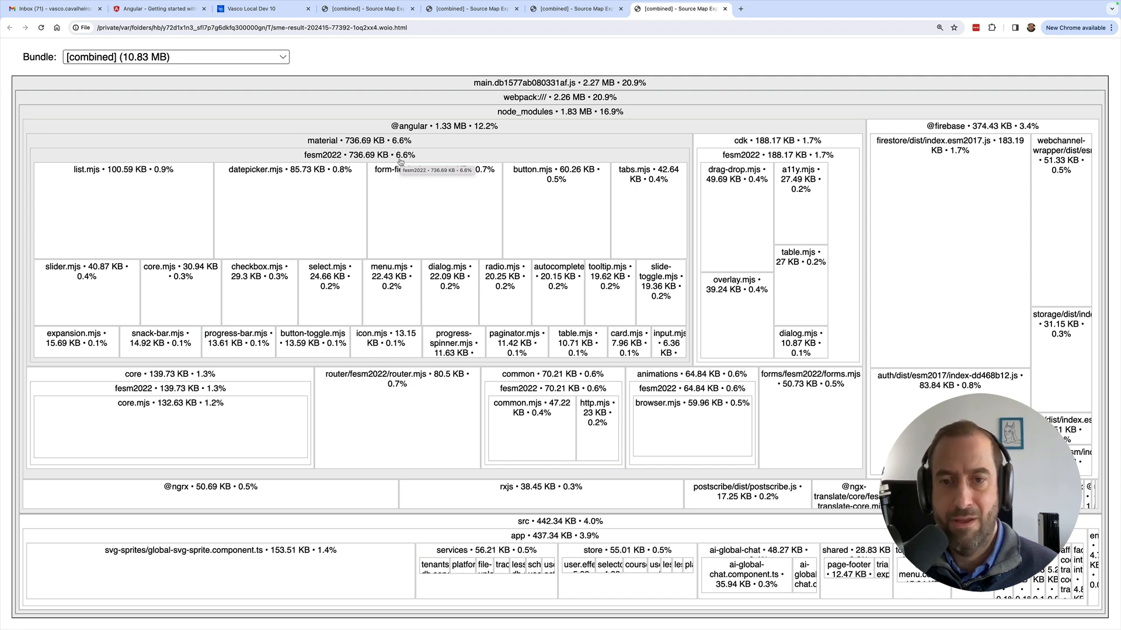
mouse_move(522, 83)
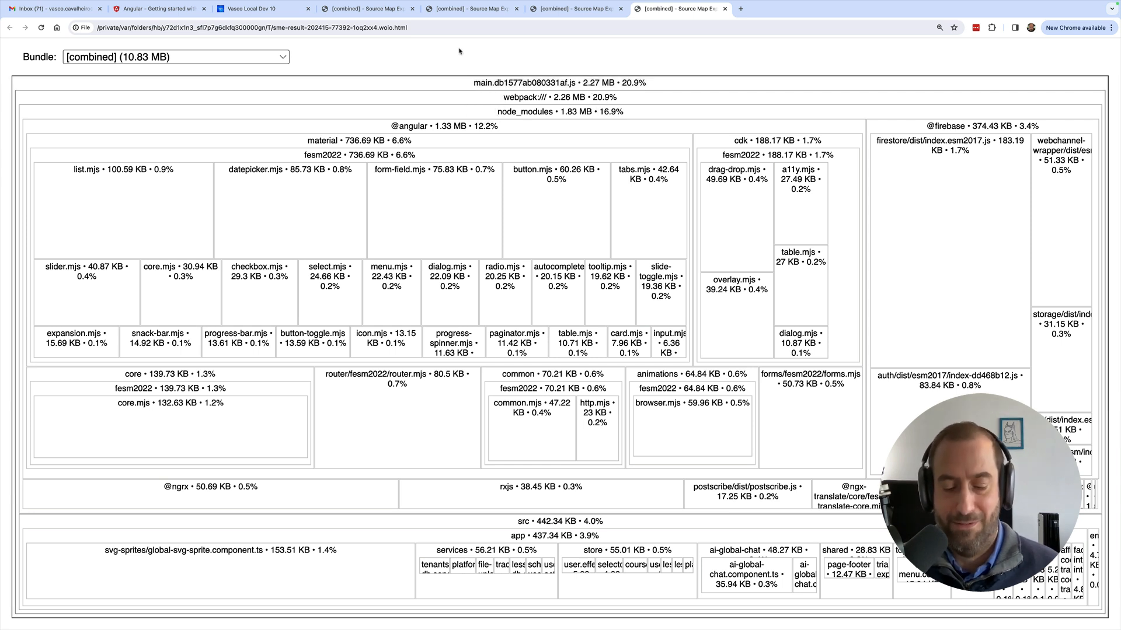
click(157, 8)
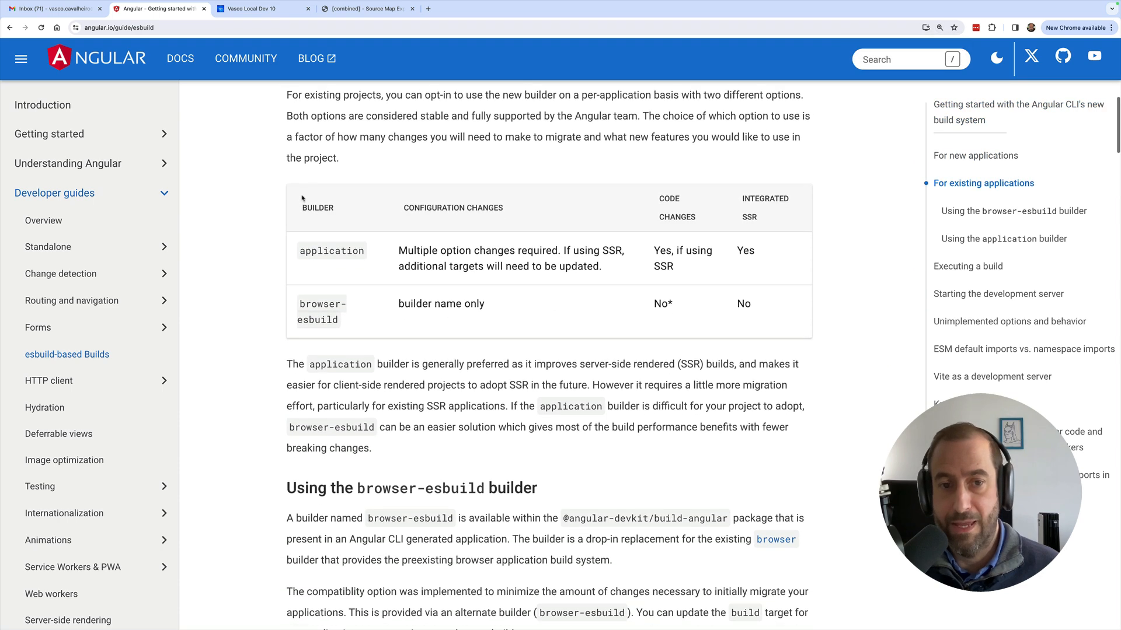
Highlight the application and browser-esbuild builders and the builder field lines in the guide.
double_click(330, 250)
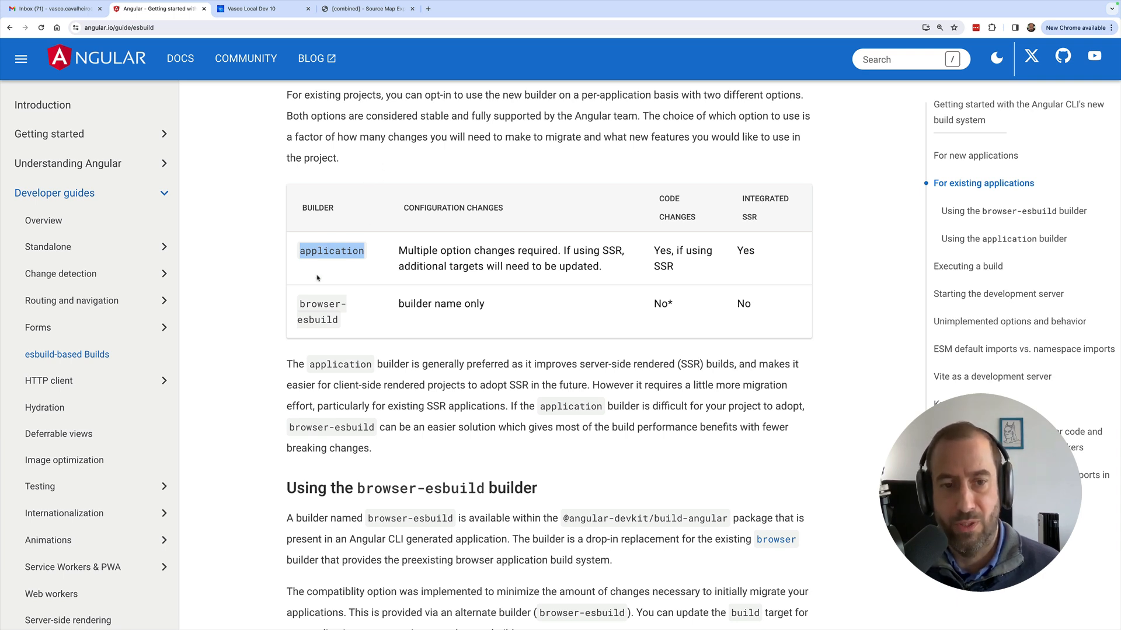
double_click(316, 308)
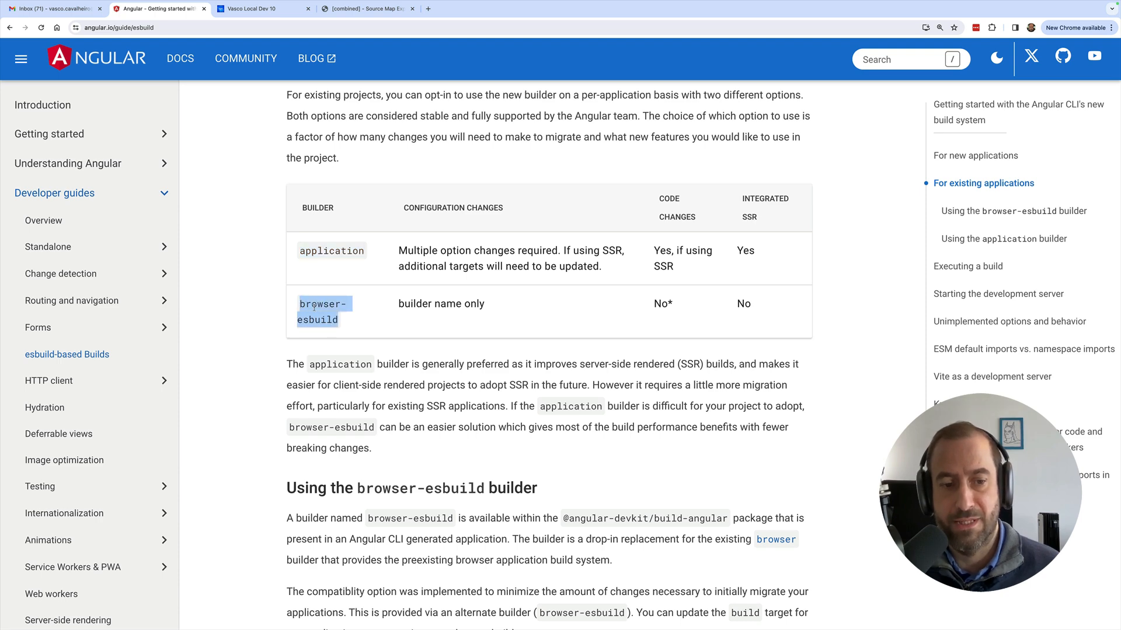
scroll(down, 3)
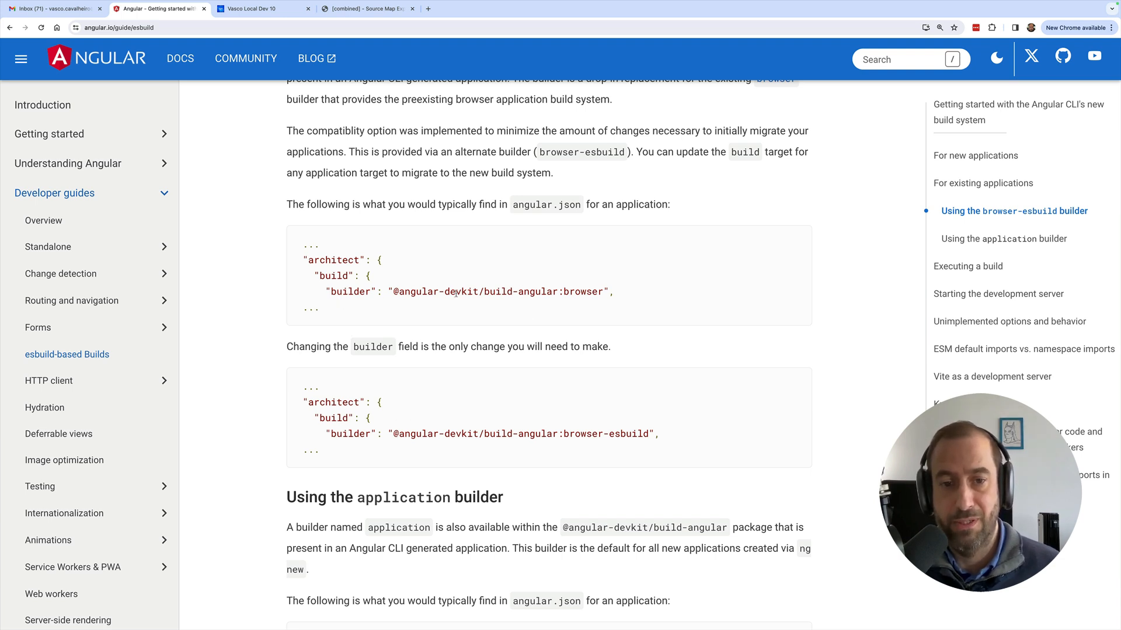
drag(332, 292, 611, 292)
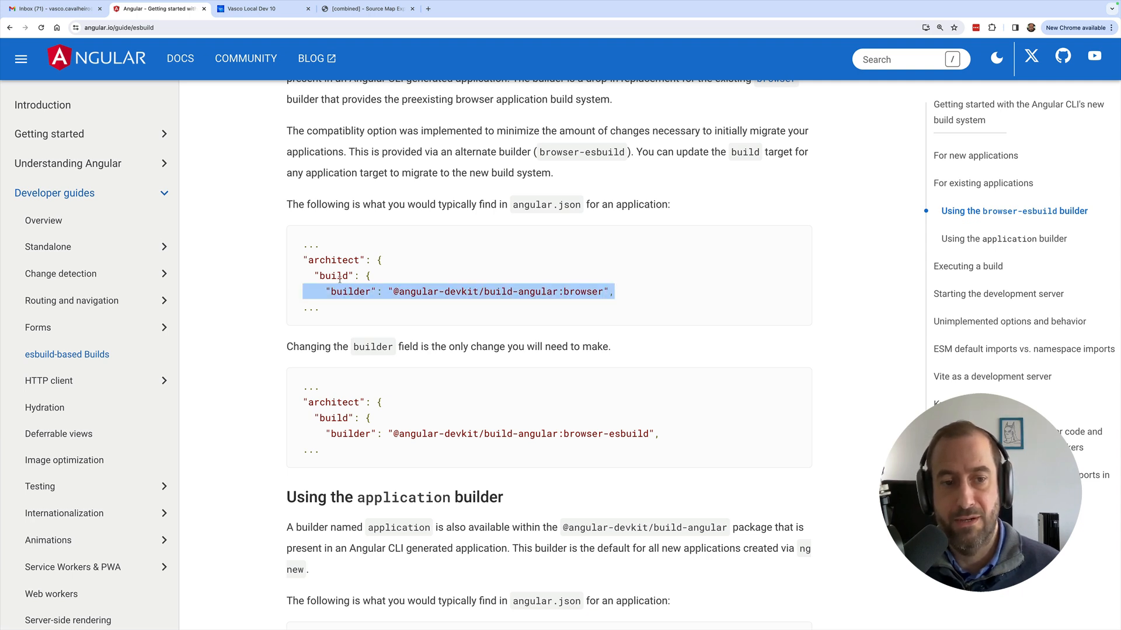
double_click(350, 292)
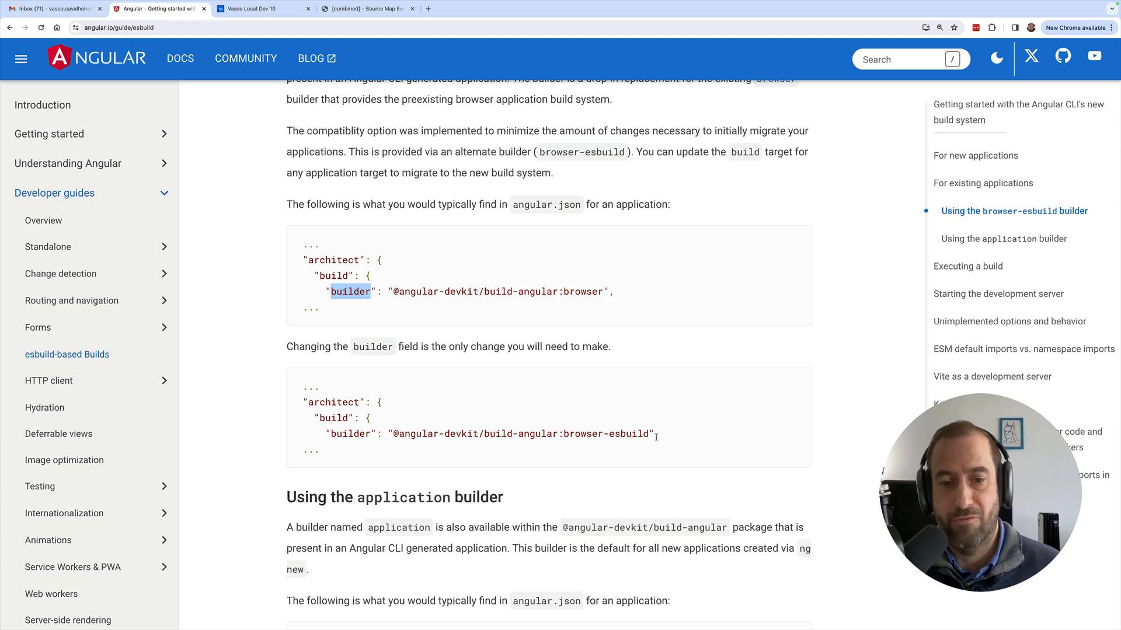
double_click(606, 435)
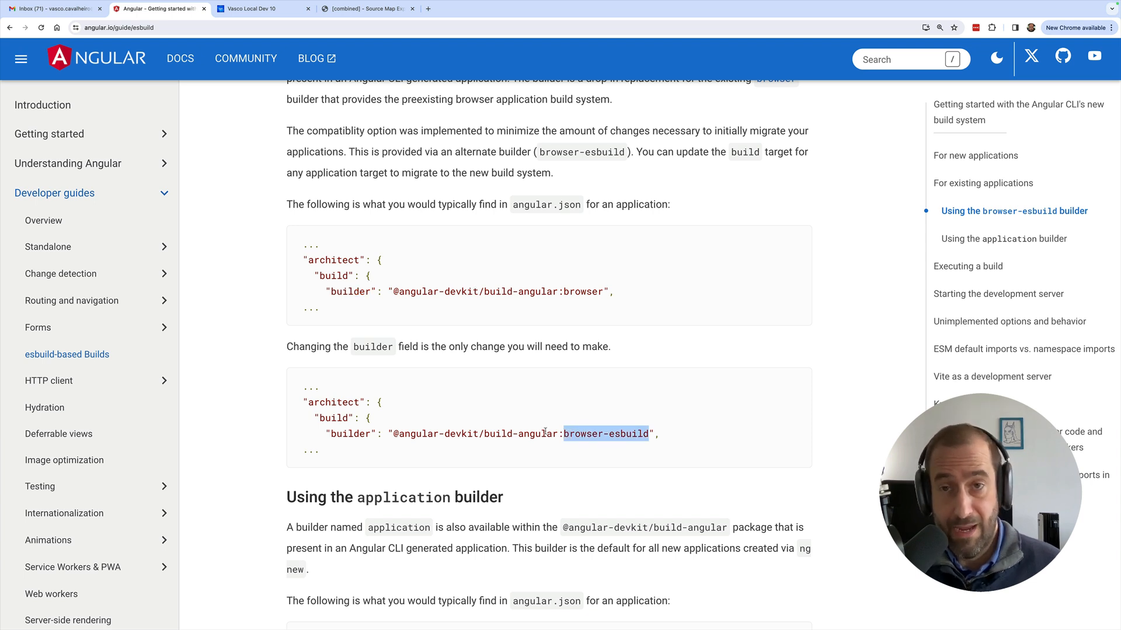
Scroll down to the application builder options table of settings to rename or remove.
scroll(down, 3)
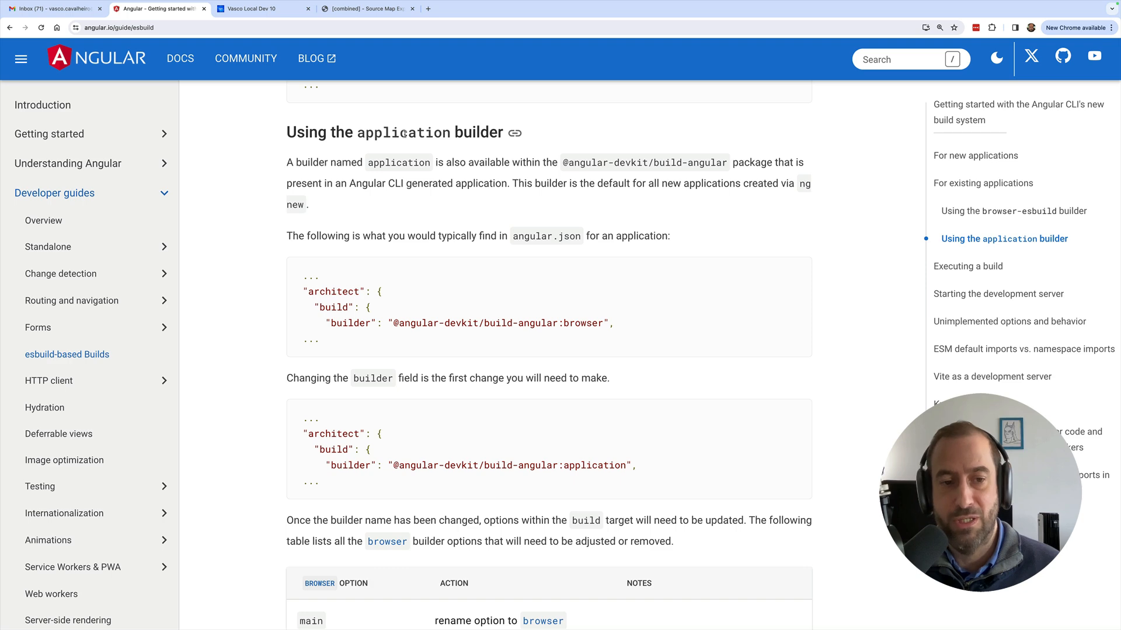
scroll(down, 3)
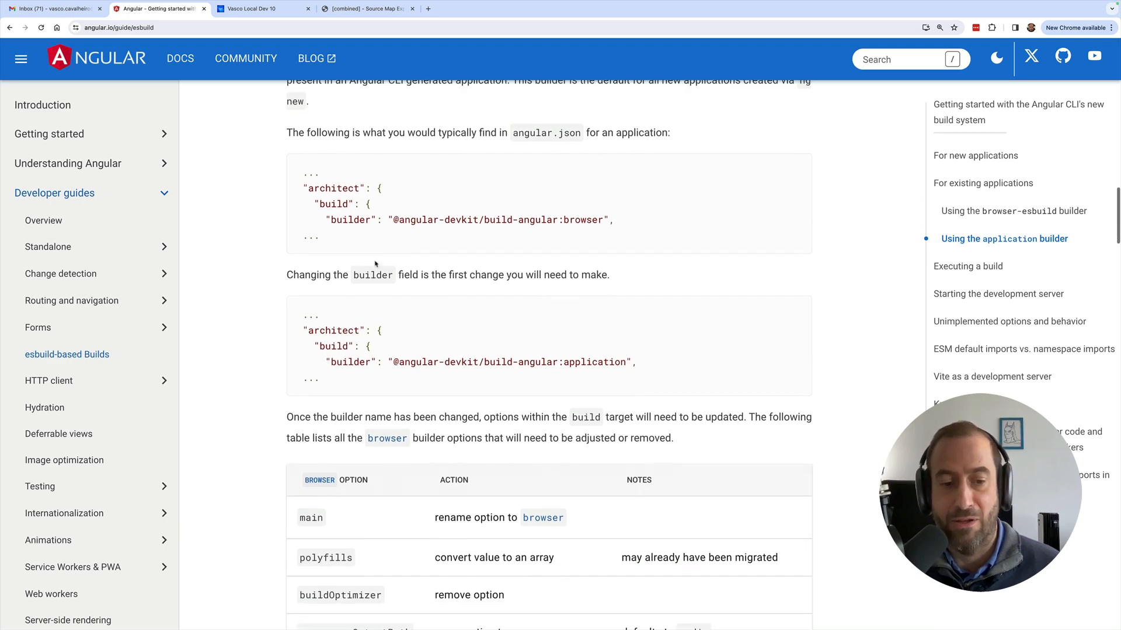
scroll(down, 3)
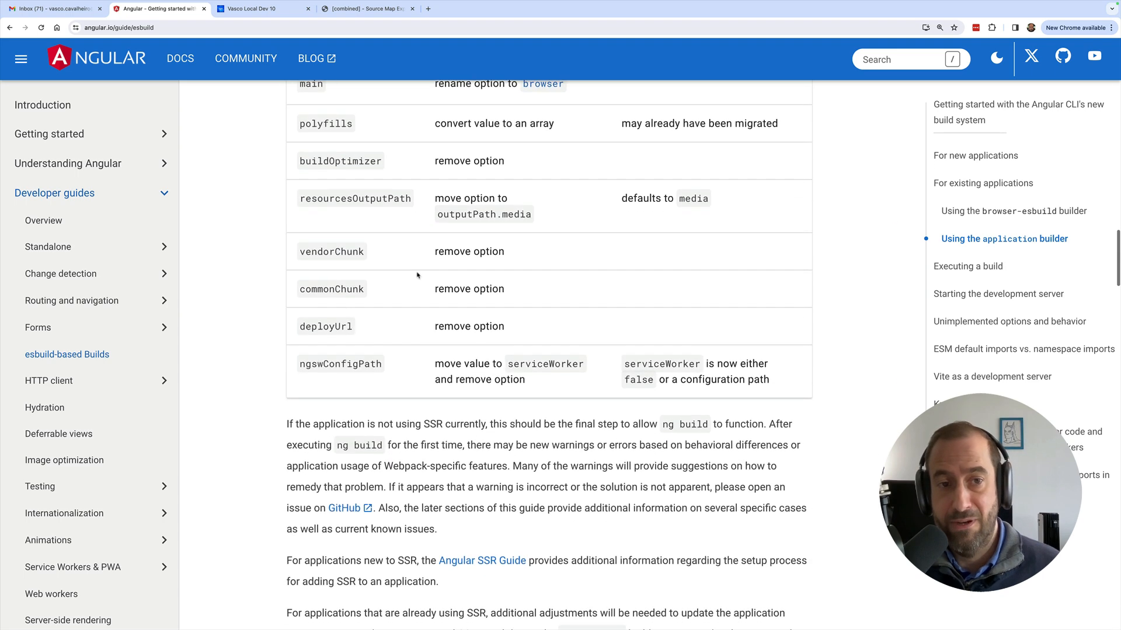
scroll(down, 3)
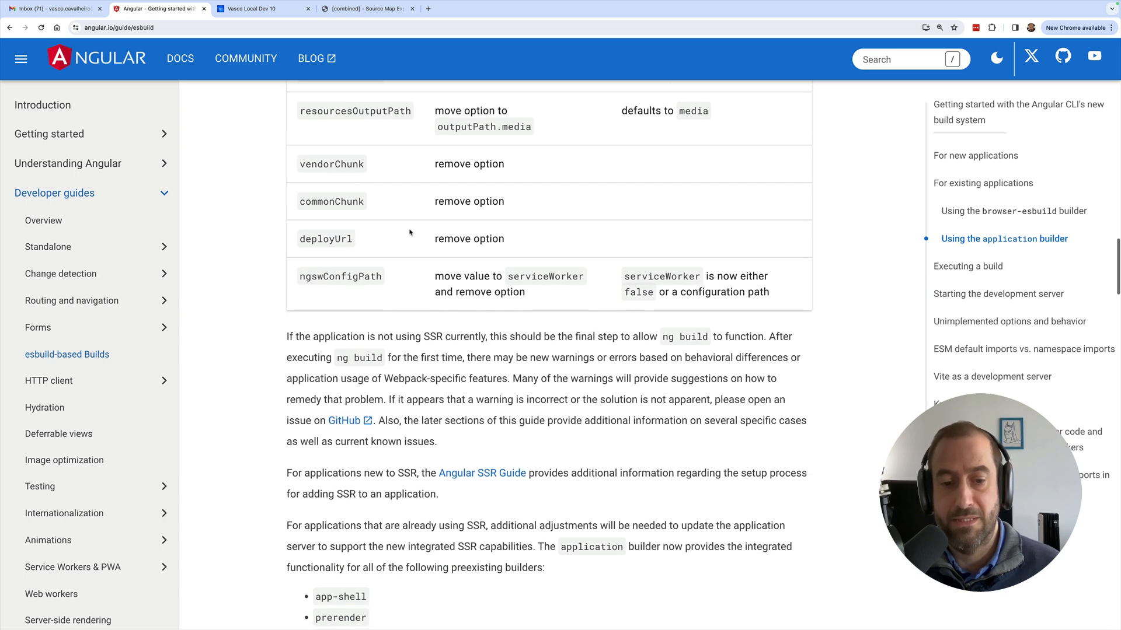
scroll(down, 3)
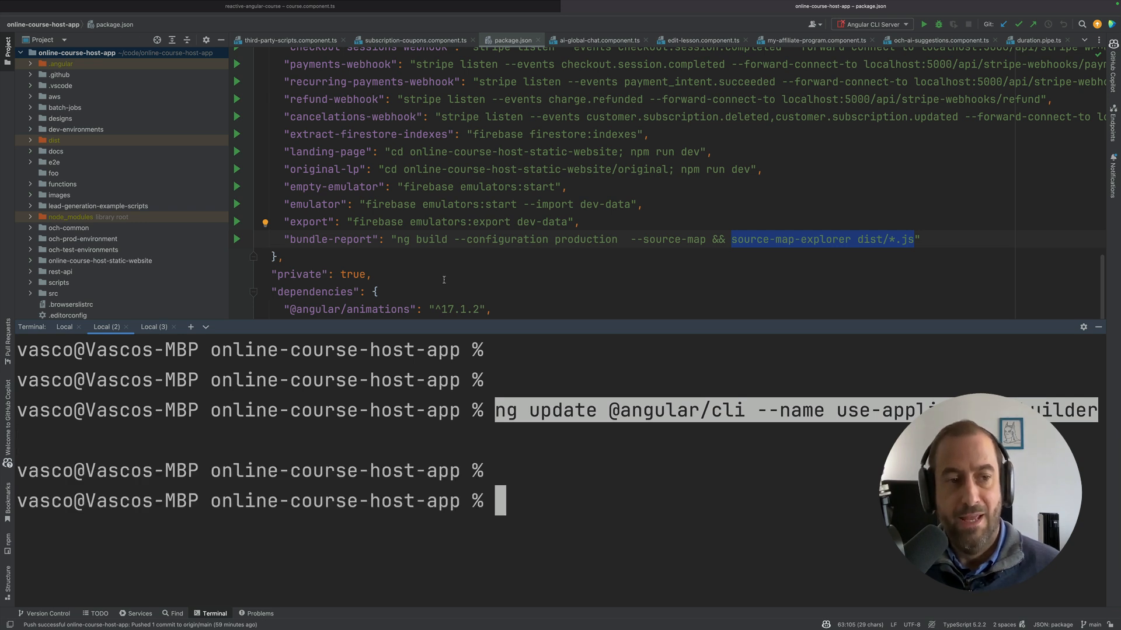
Clear the terminal and bring up the Git local changes left by the migration.
text(cle)
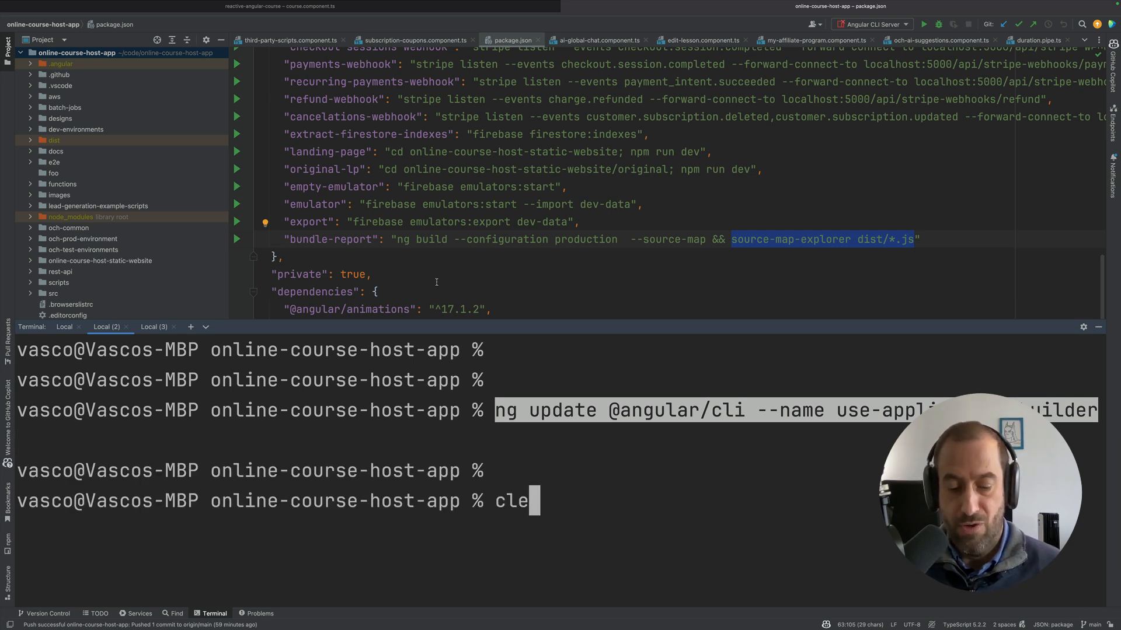
text(ar)
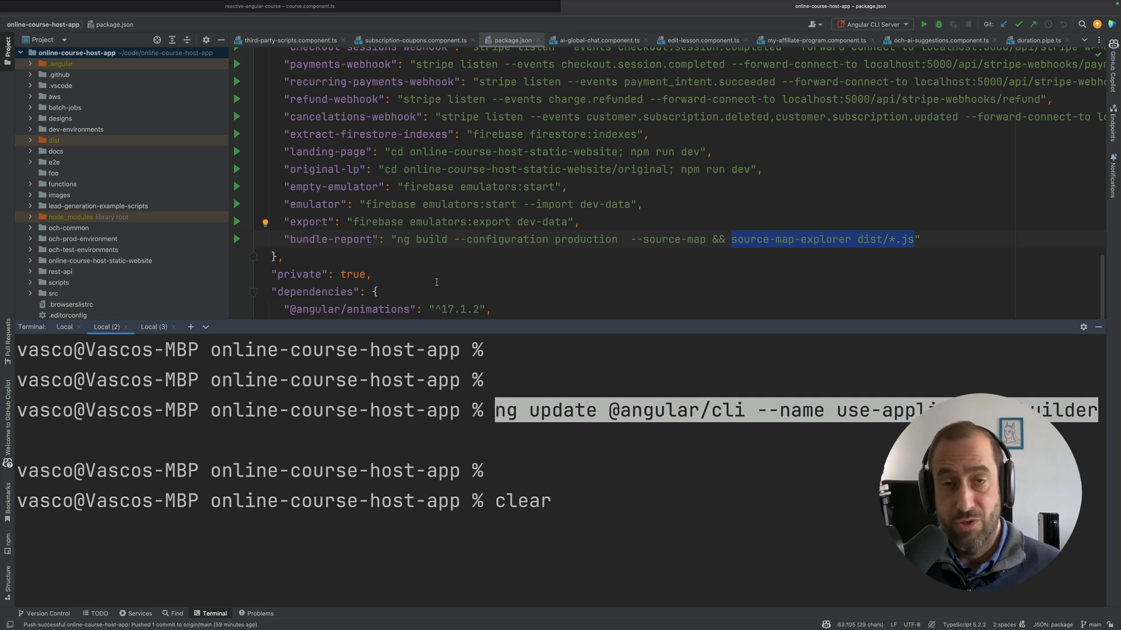
key(Enter)
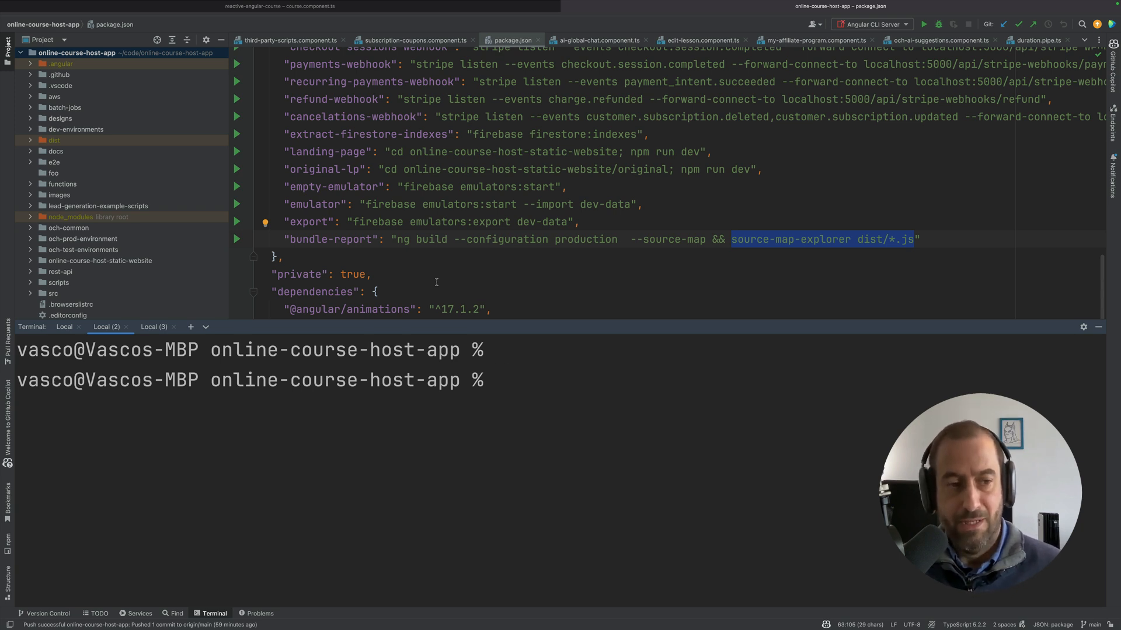
text(git syas)
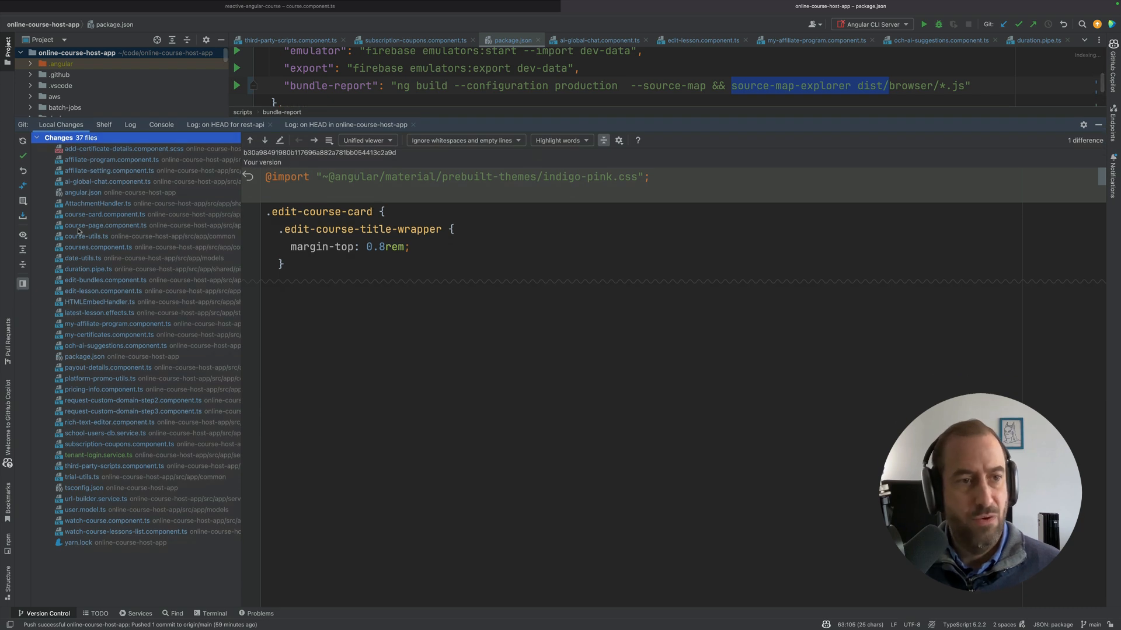
Review the angular.json diff with the application builder, then tsconfig.json, and return to the file list.
click(82, 193)
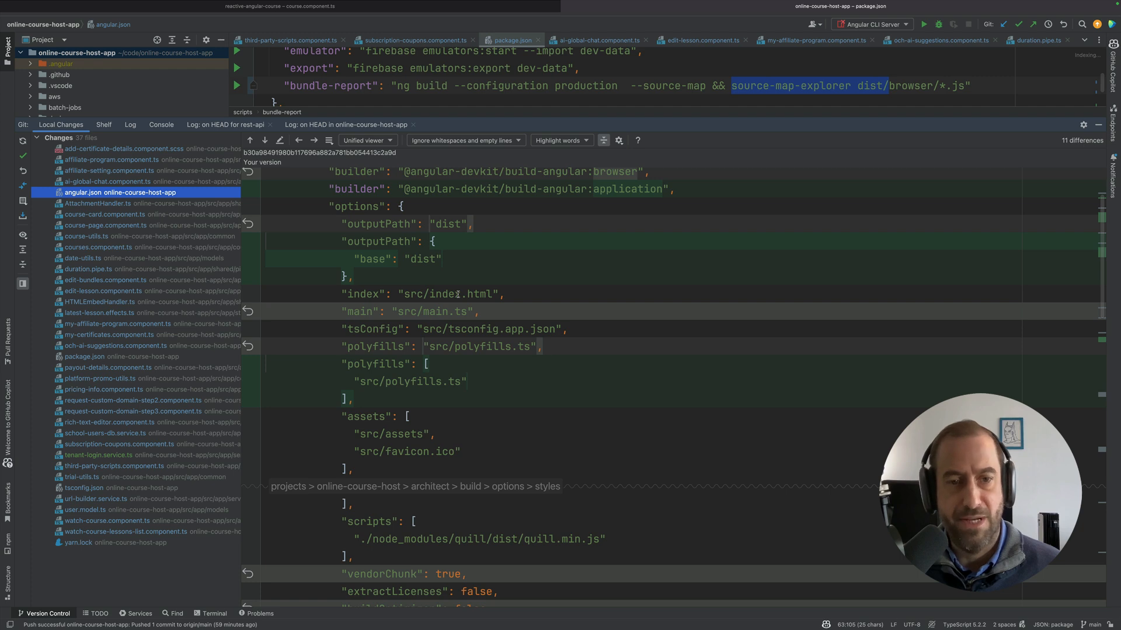
scroll(down, 3)
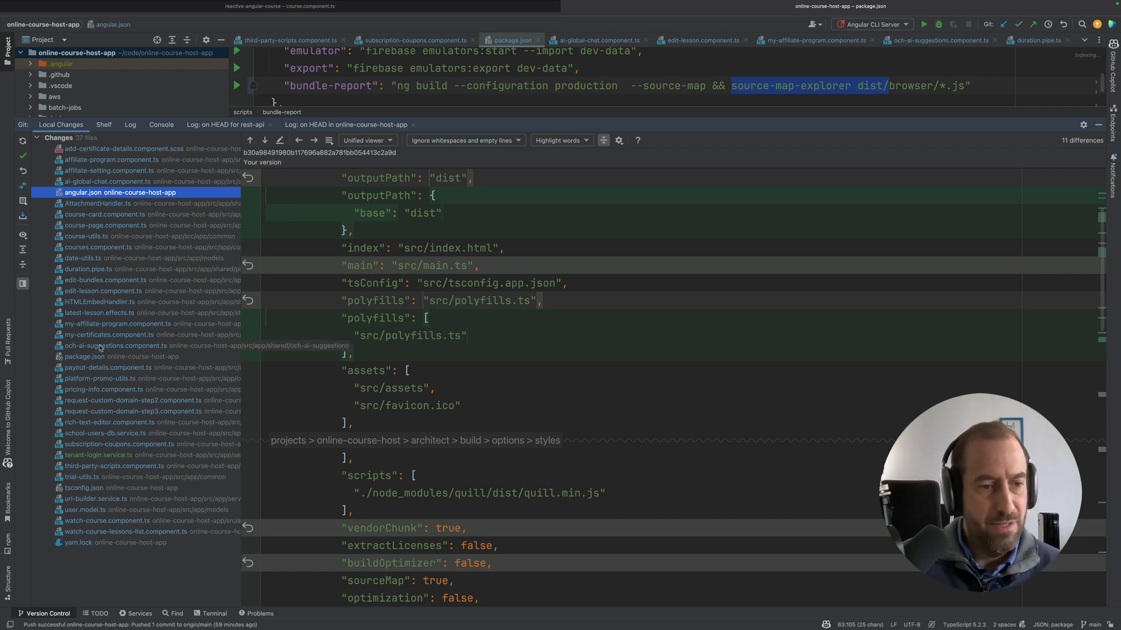
click(84, 488)
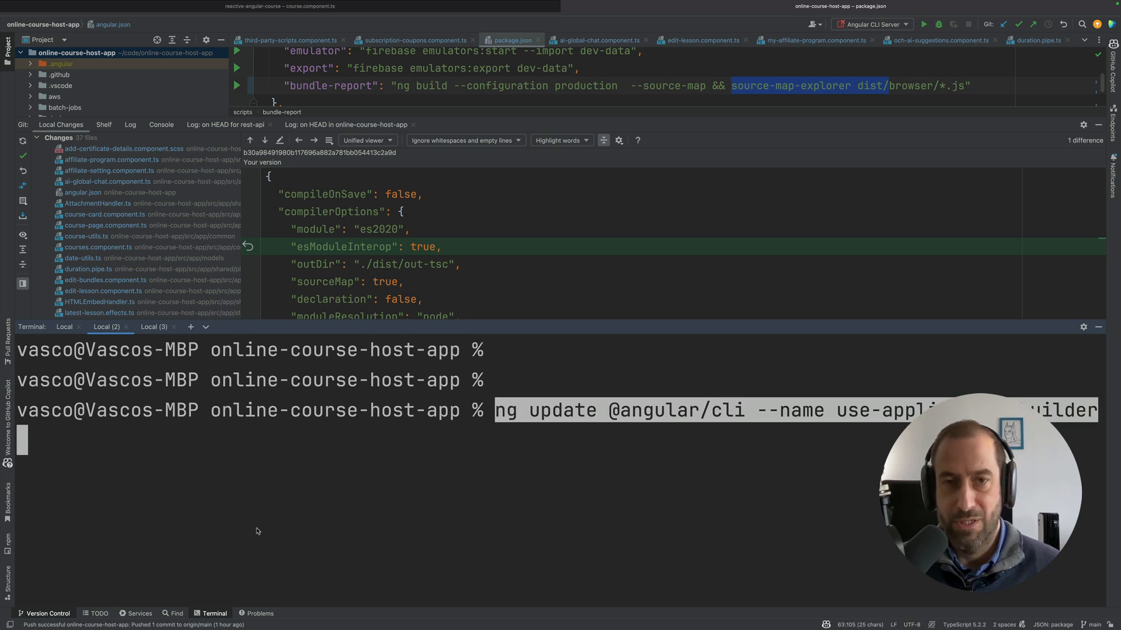
mouse_move(1043, 160)
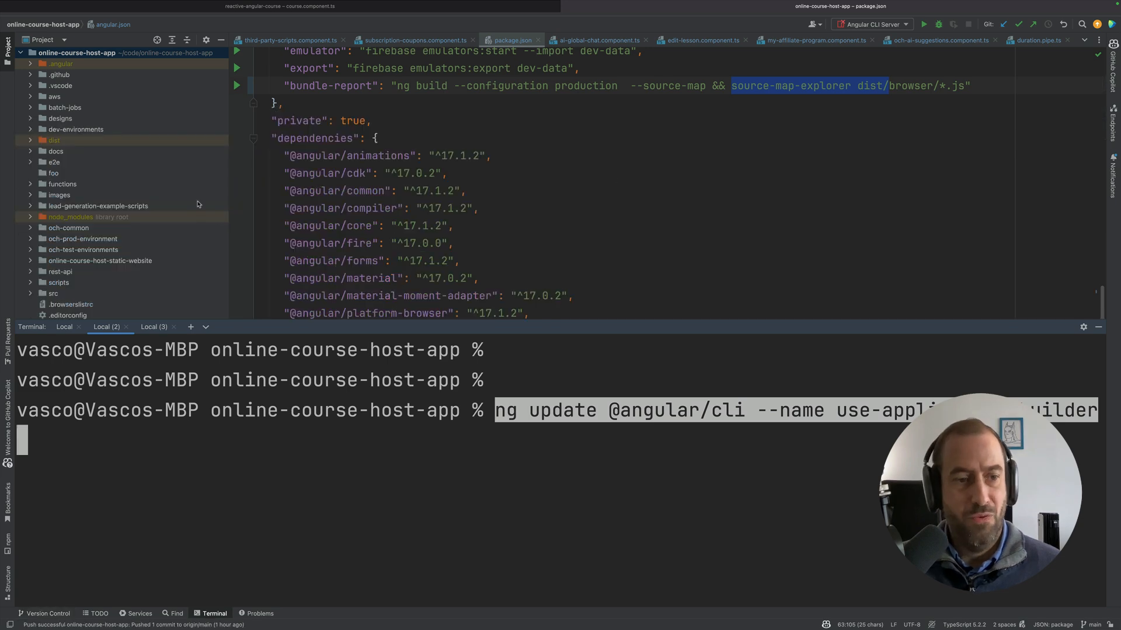
click(44, 613)
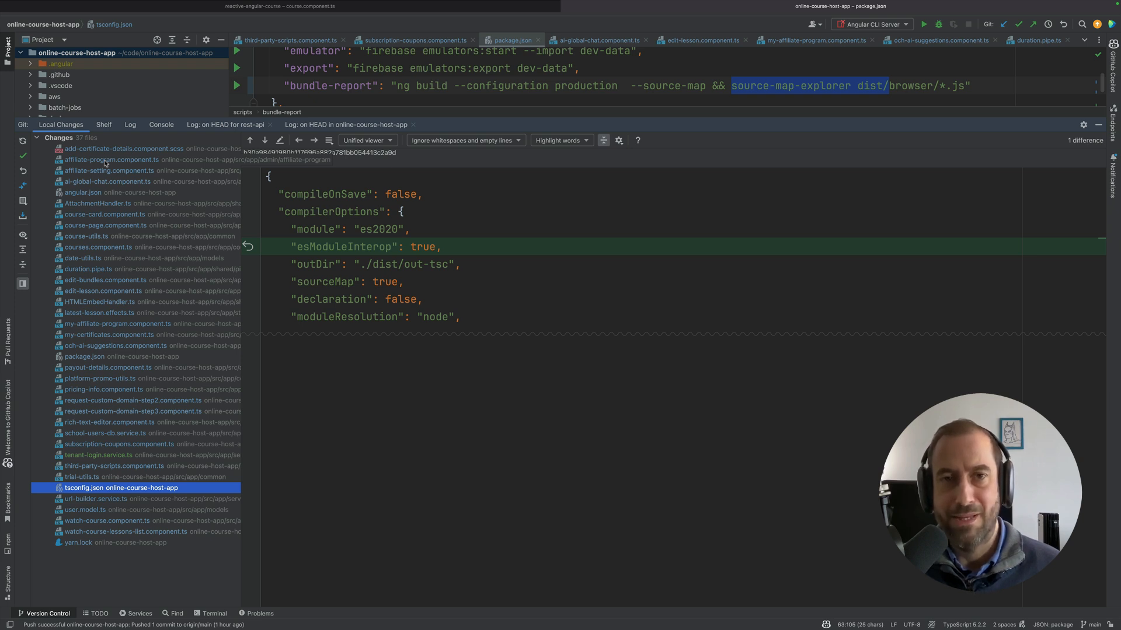
View the affiliate-program component diff and highlight the old require call.
click(112, 160)
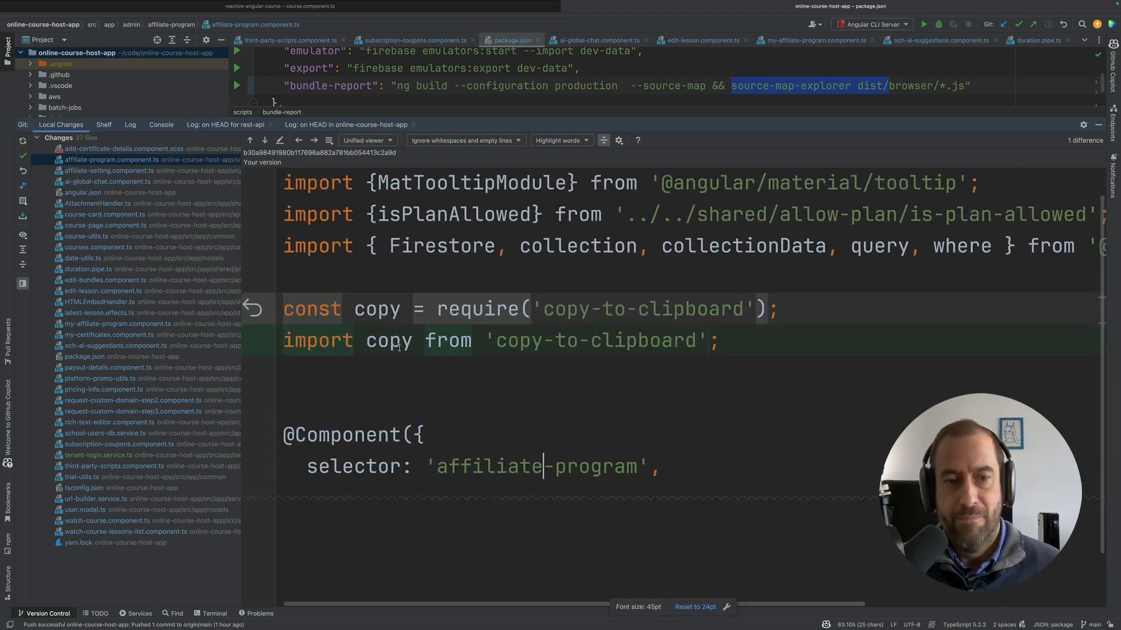
drag(498, 309, 761, 309)
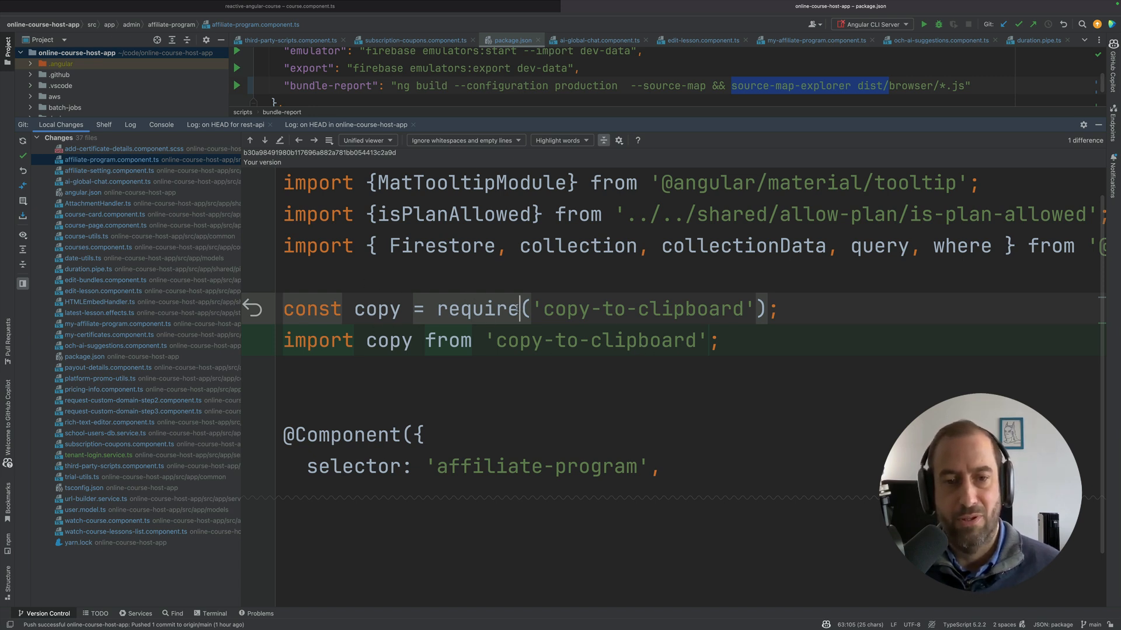
double_click(477, 308)
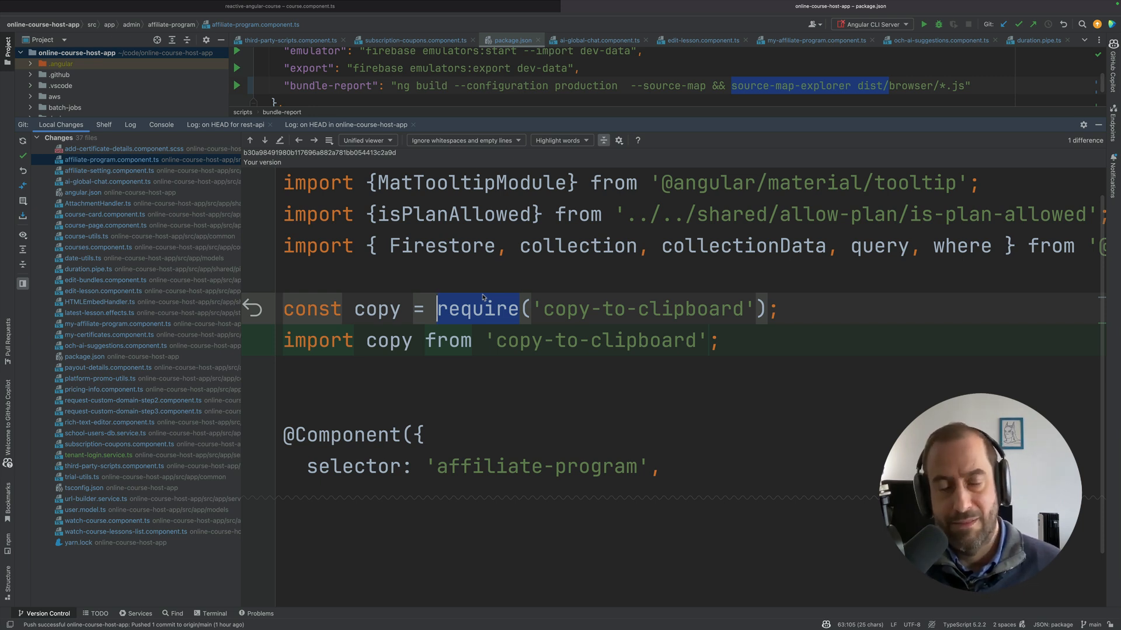
mouse_move(500, 340)
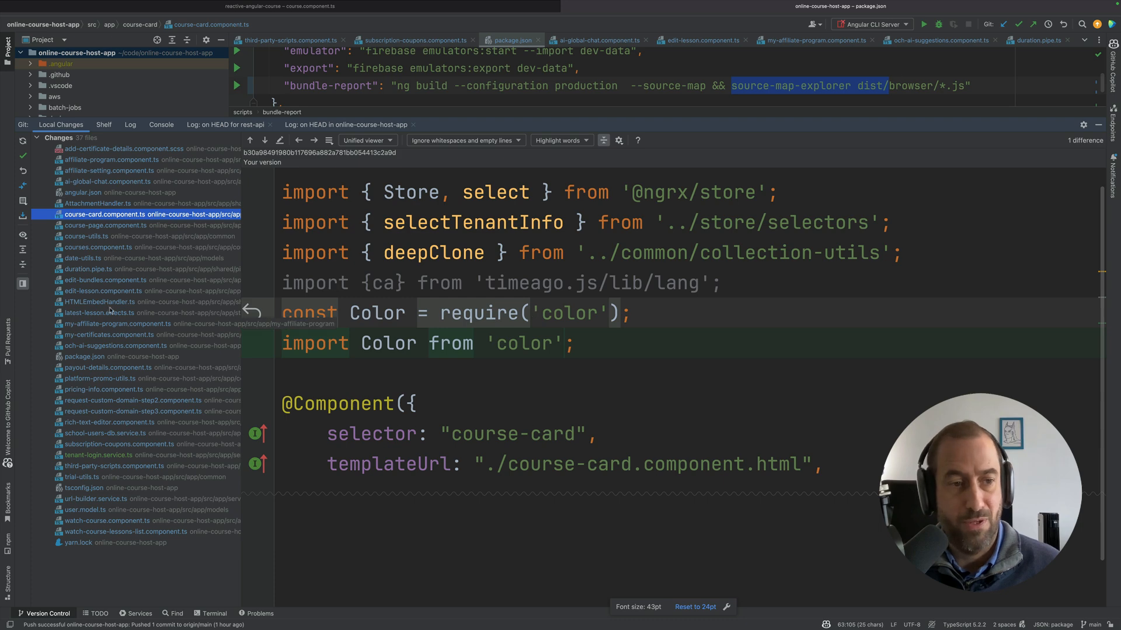
View the latest-lesson.effects and AI suggestions component diffs with default imports.
click(112, 313)
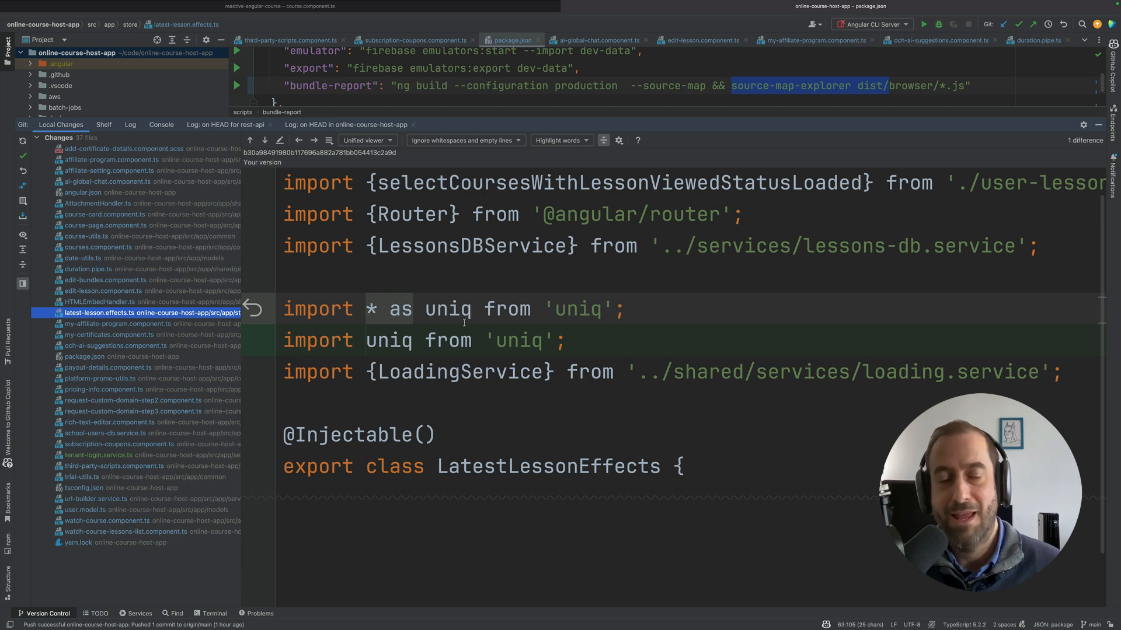
mouse_move(244, 370)
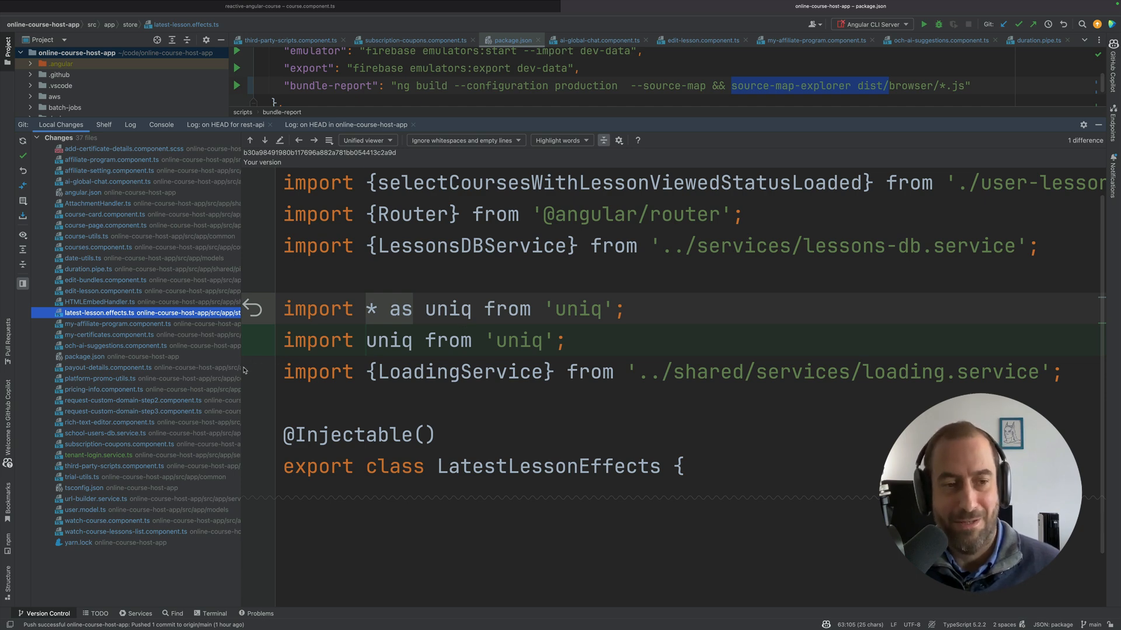
click(143, 346)
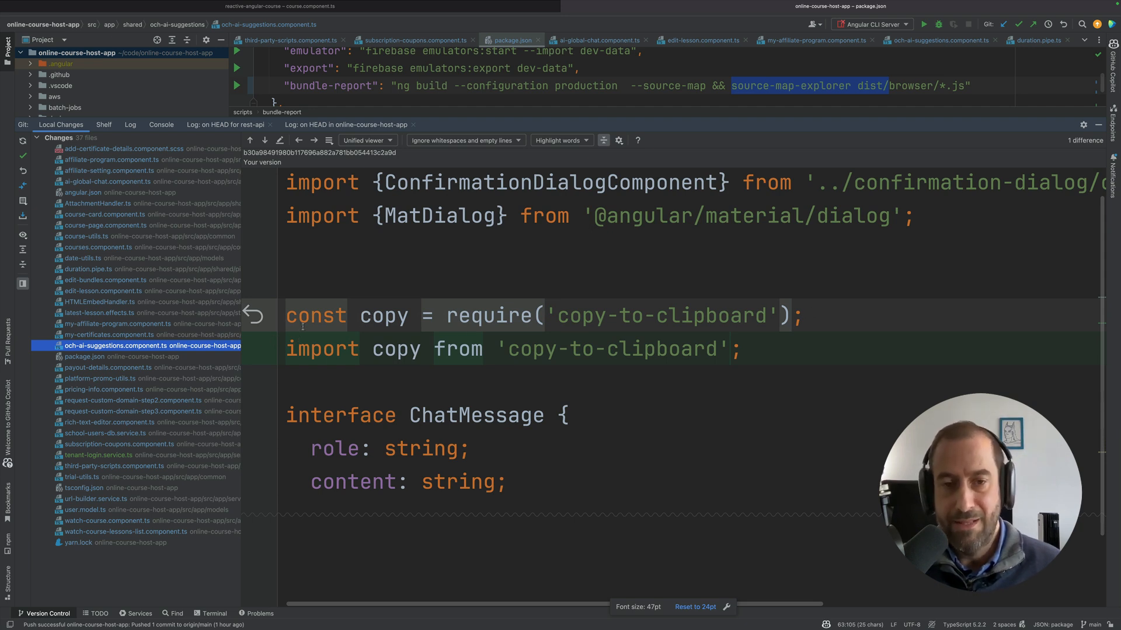
mouse_move(244, 422)
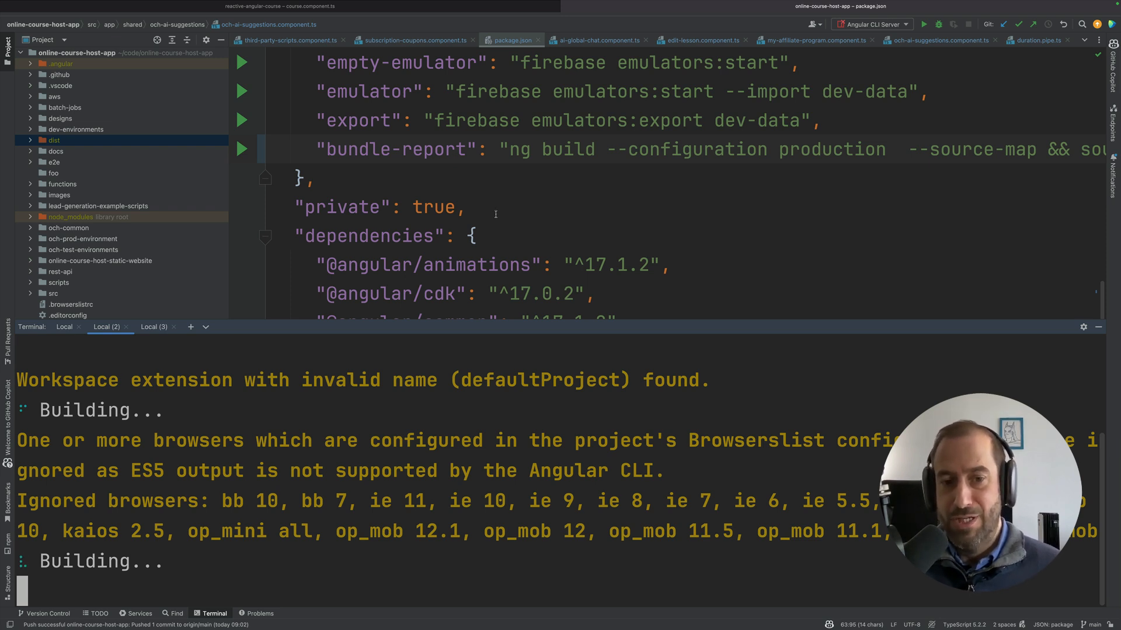
Resize the terminal while the npm run bundle-report build runs.
drag(485, 327, 485, 199)
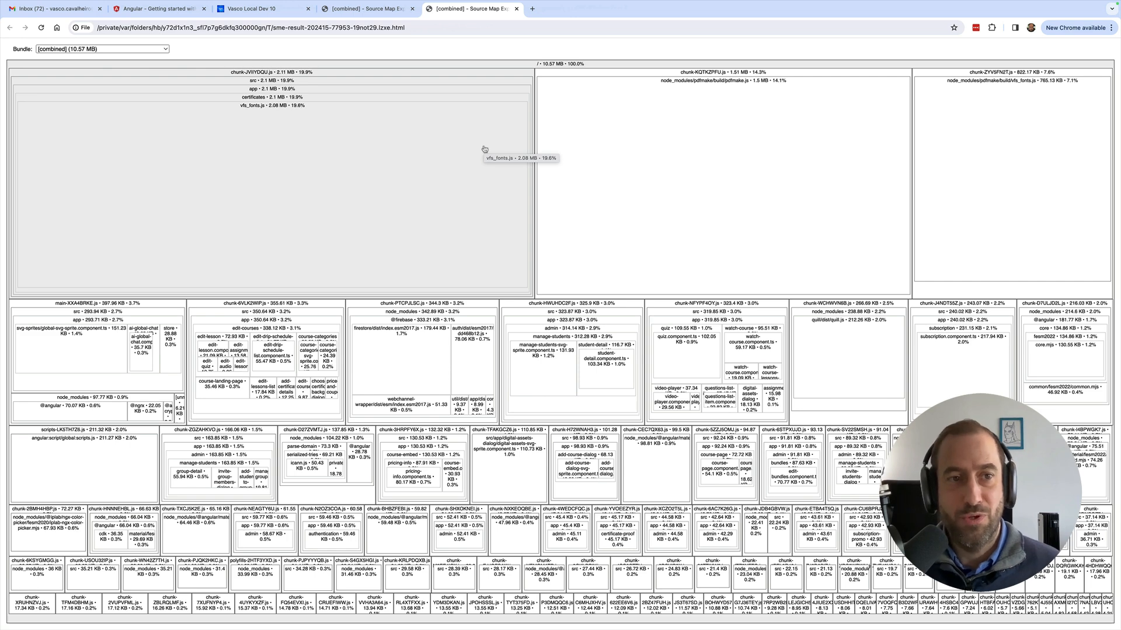
mouse_move(312, 119)
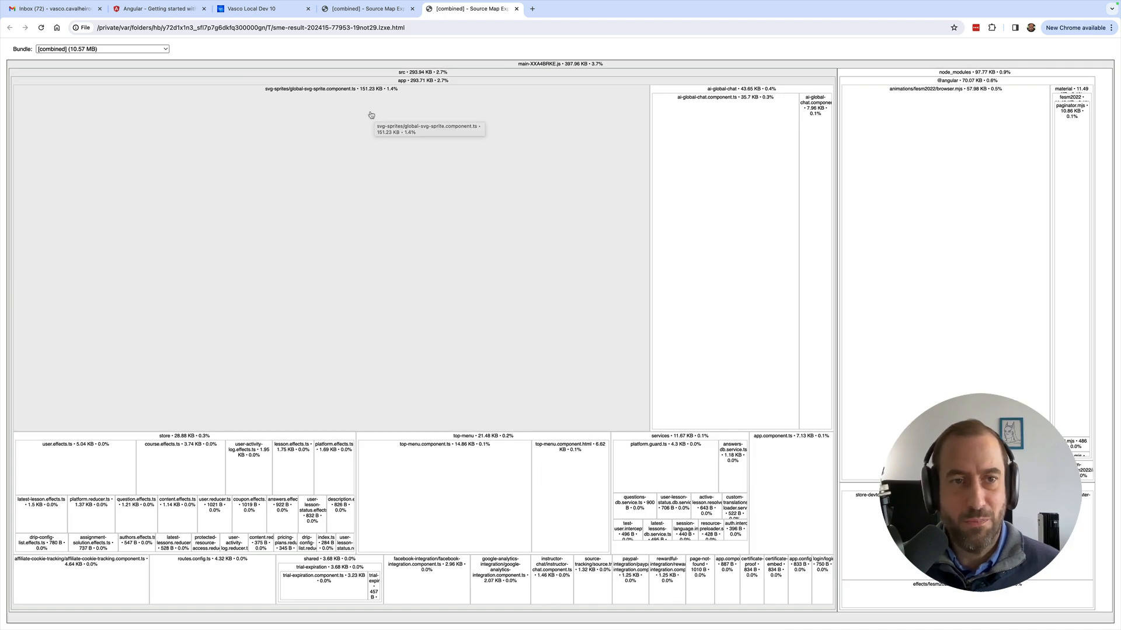
mouse_move(550, 81)
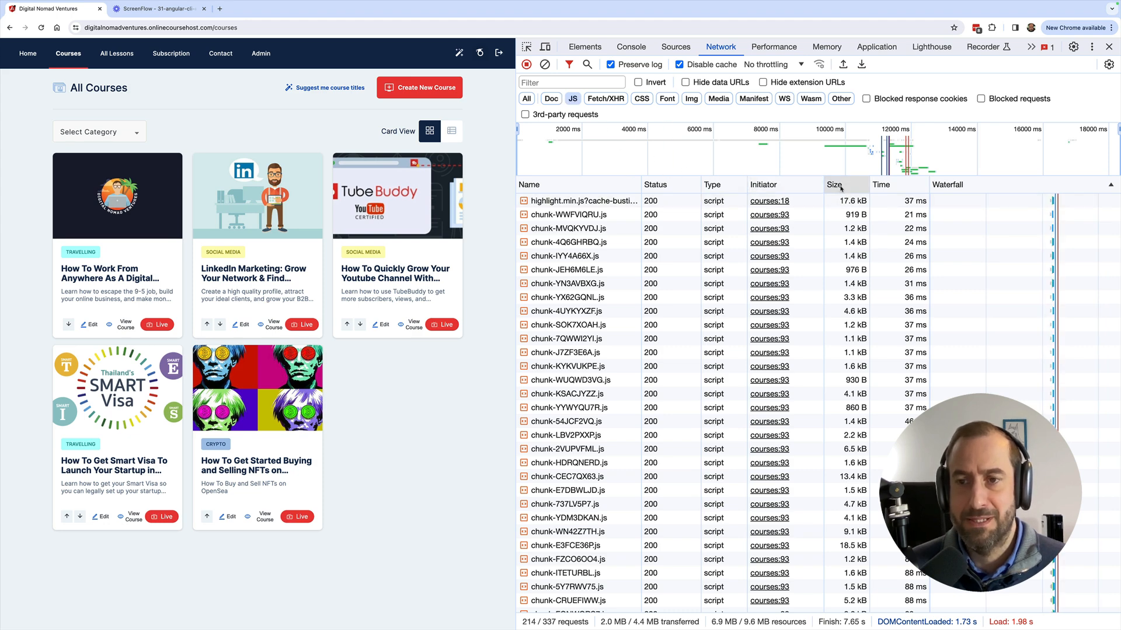
Sort the JS requests by size, main bundle 115 kB, then switch to the Angular University tab.
click(833, 185)
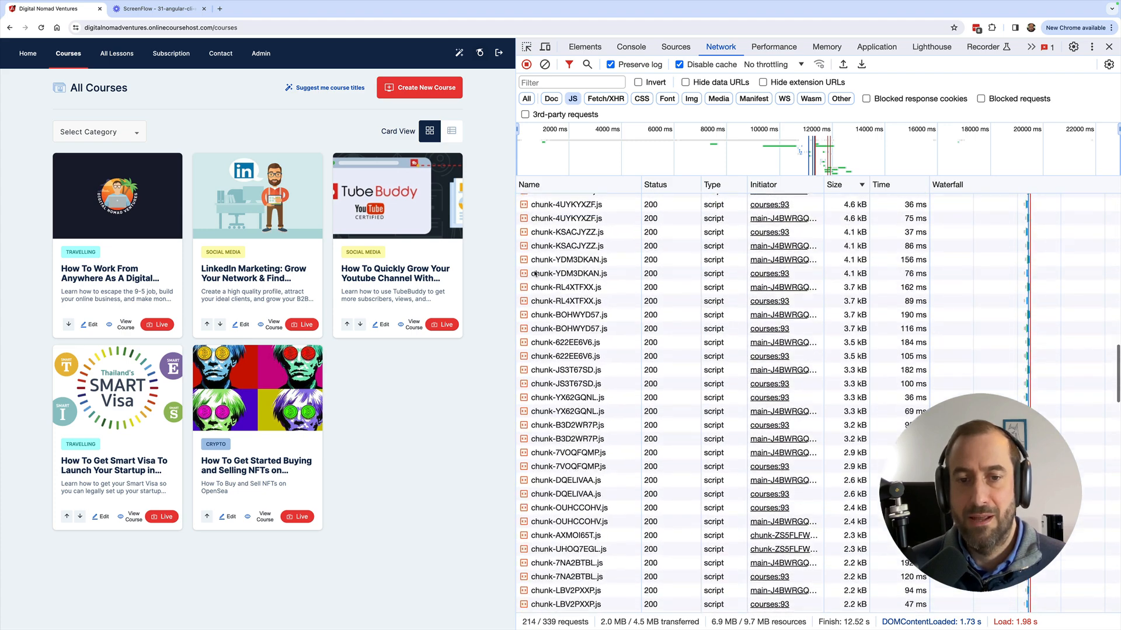
scroll(down, 3)
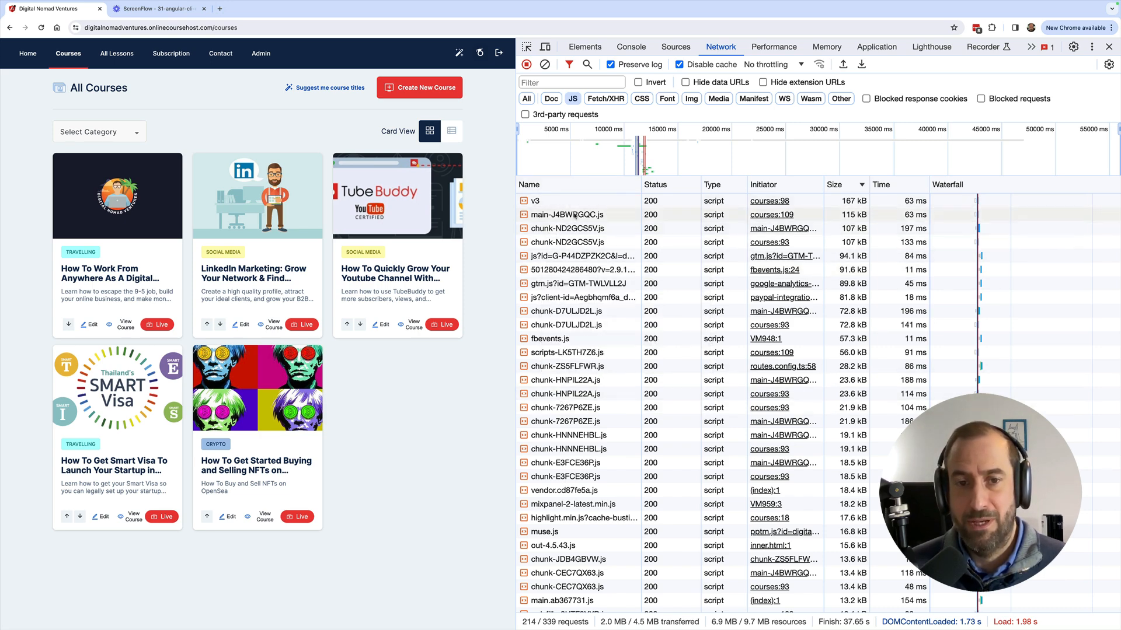
scroll(down, 3)
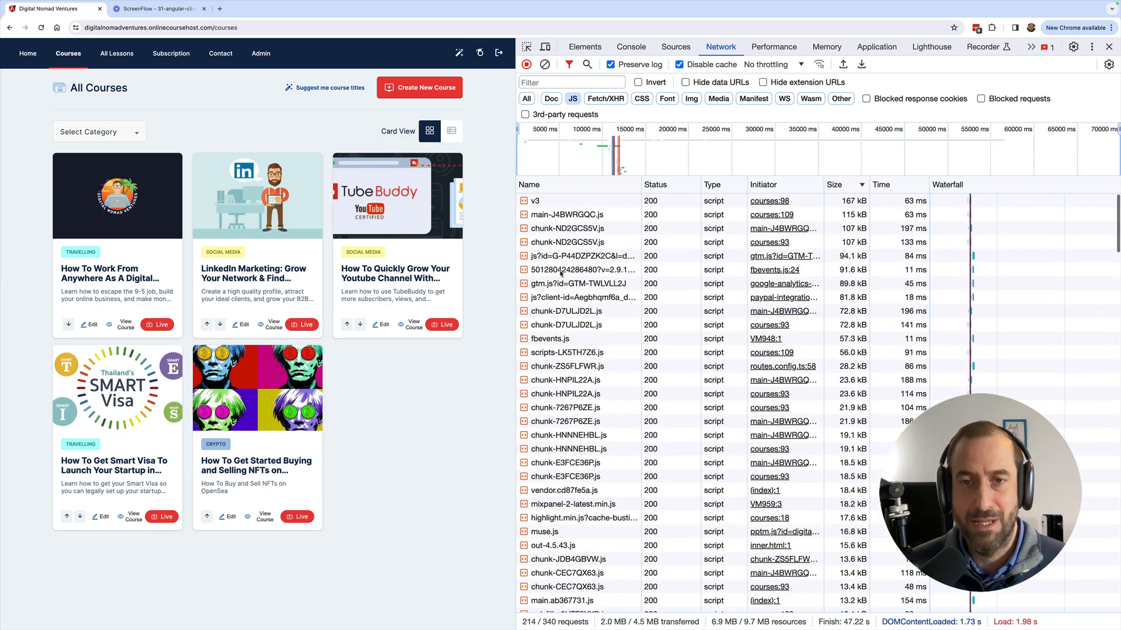
mouse_move(565, 269)
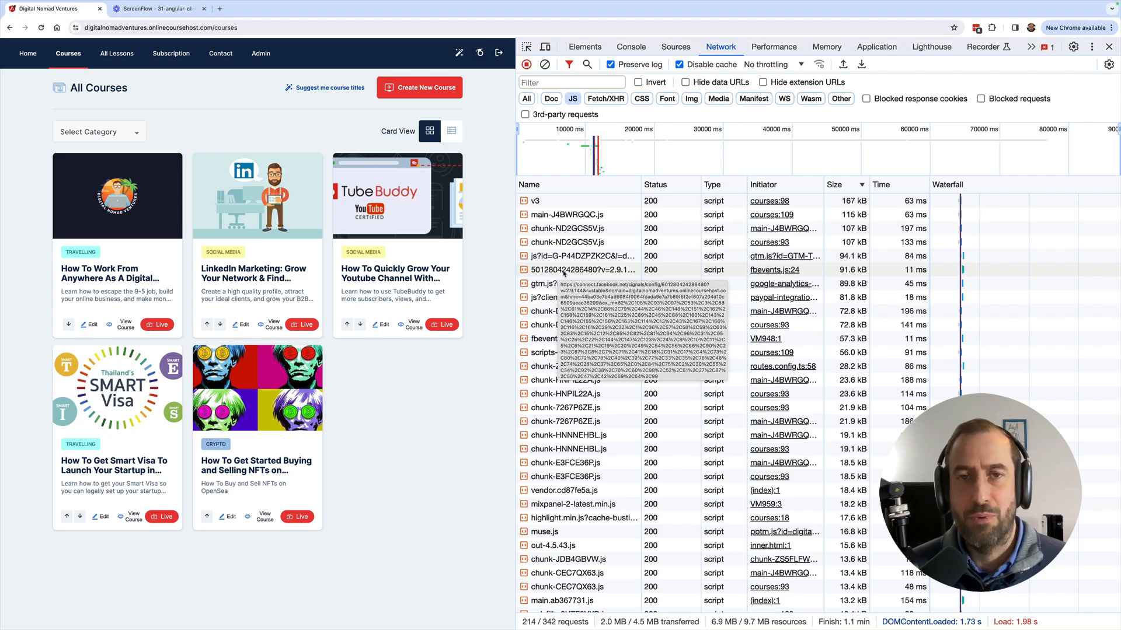
click(365, 8)
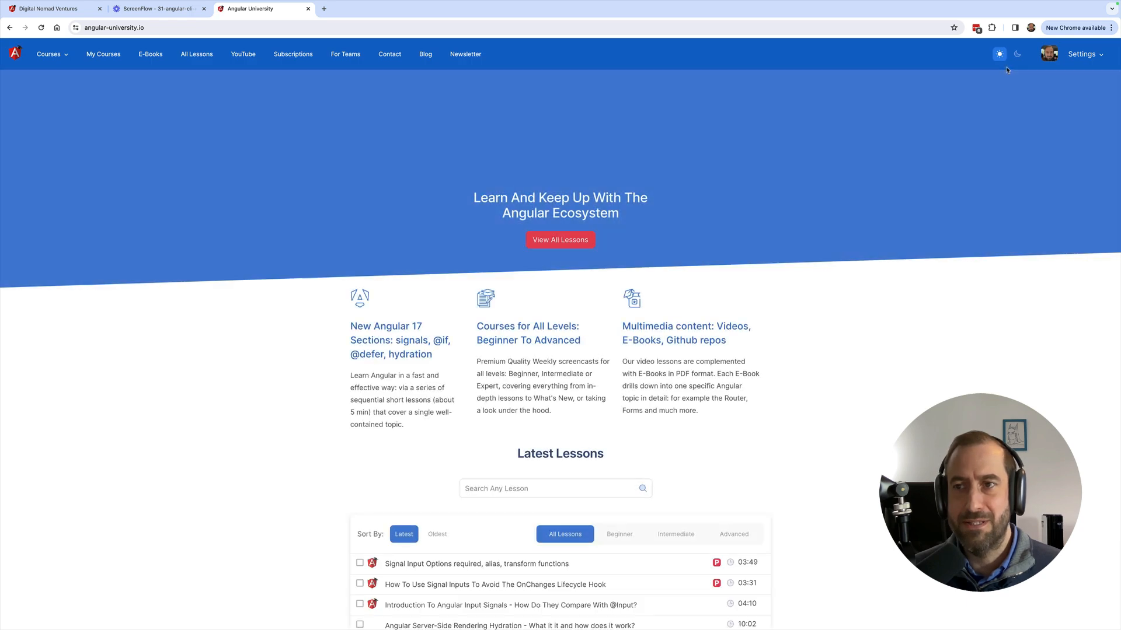
Switch the Angular University homepage to dark theme.
click(1017, 53)
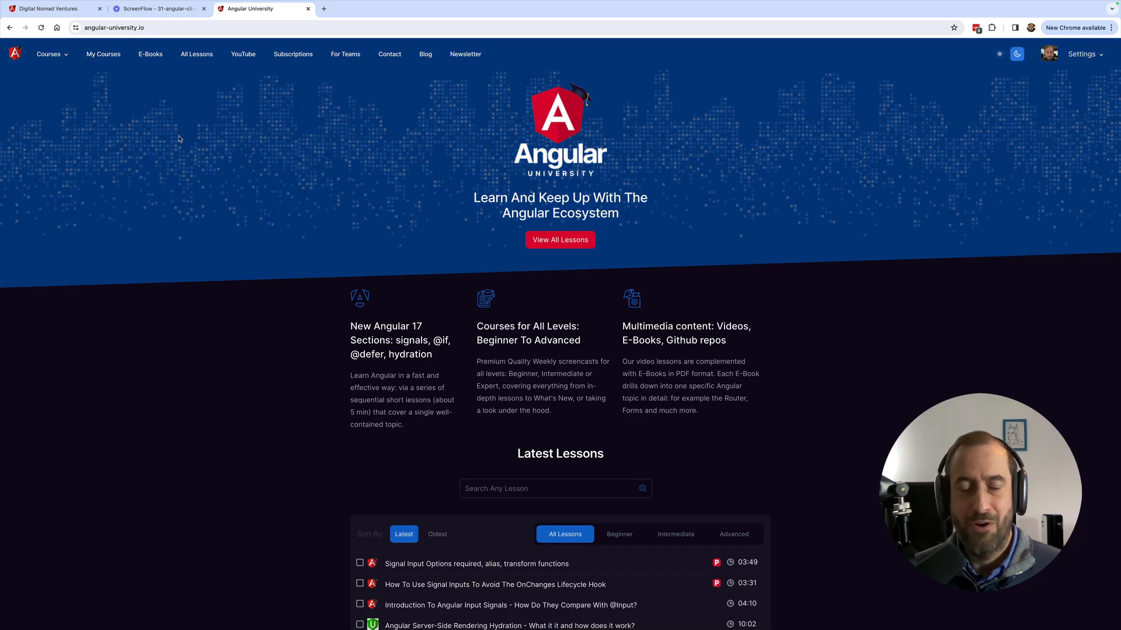